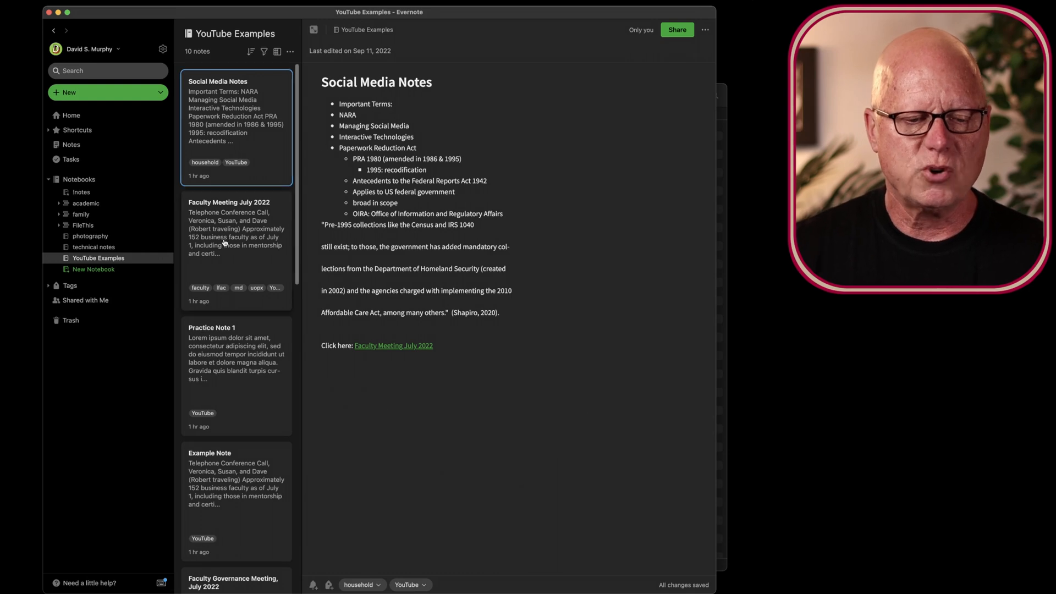
# Step: Select Social Media Notes and Cmd-add Faculty Meeting July 2022 so 2 notes are selected
pyautogui.click(235, 376)
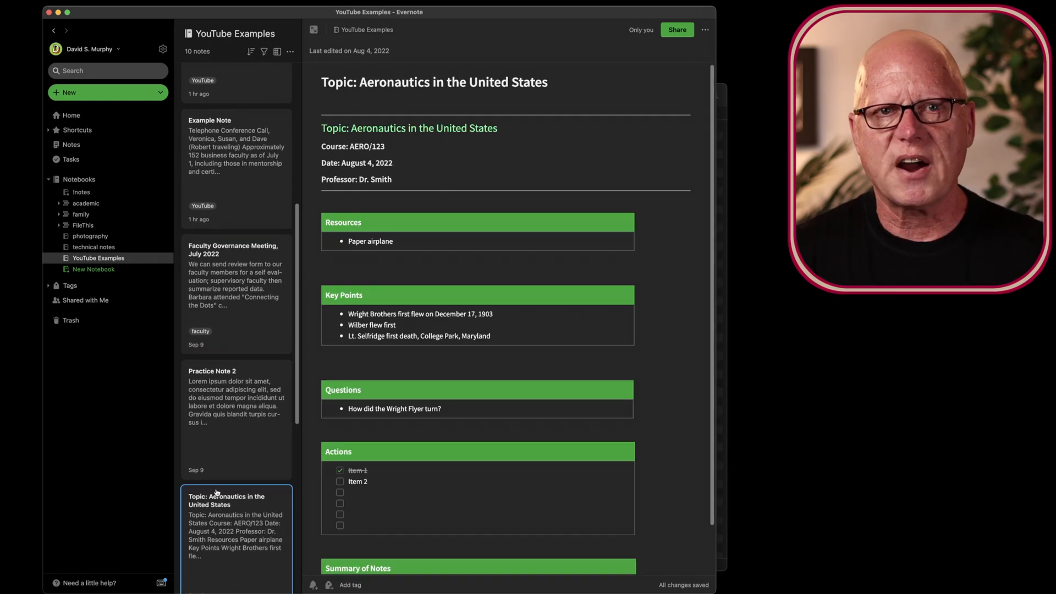
pyautogui.click(235, 149)
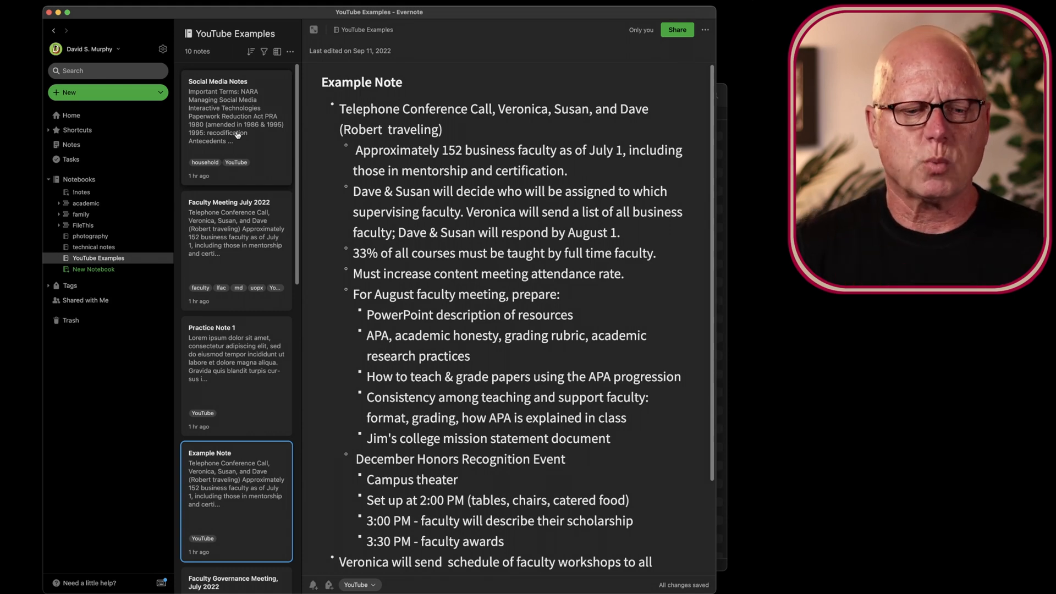
pyautogui.click(236, 128)
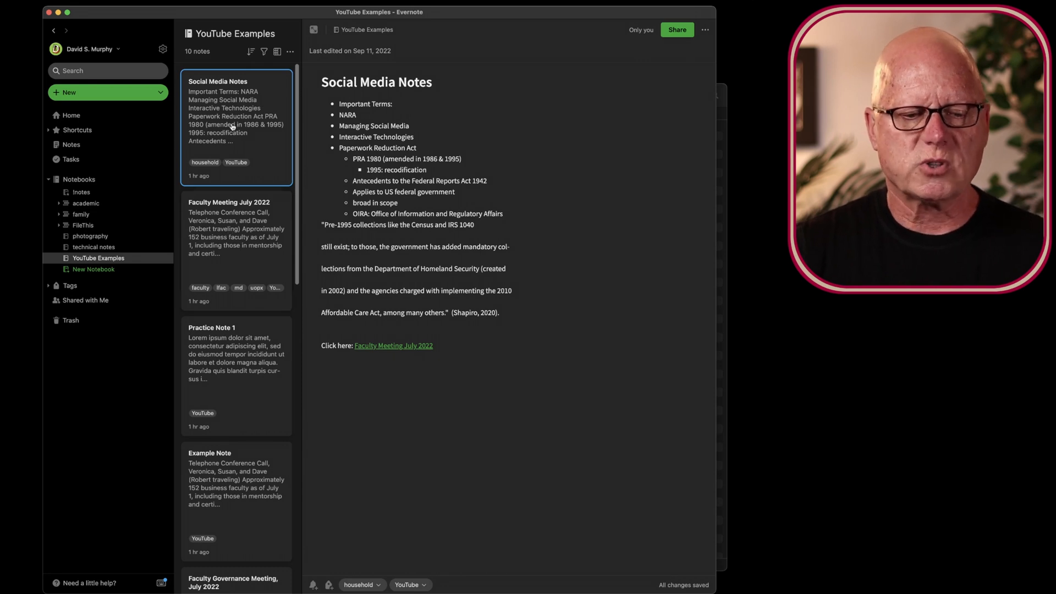
pyautogui.click(236, 249)
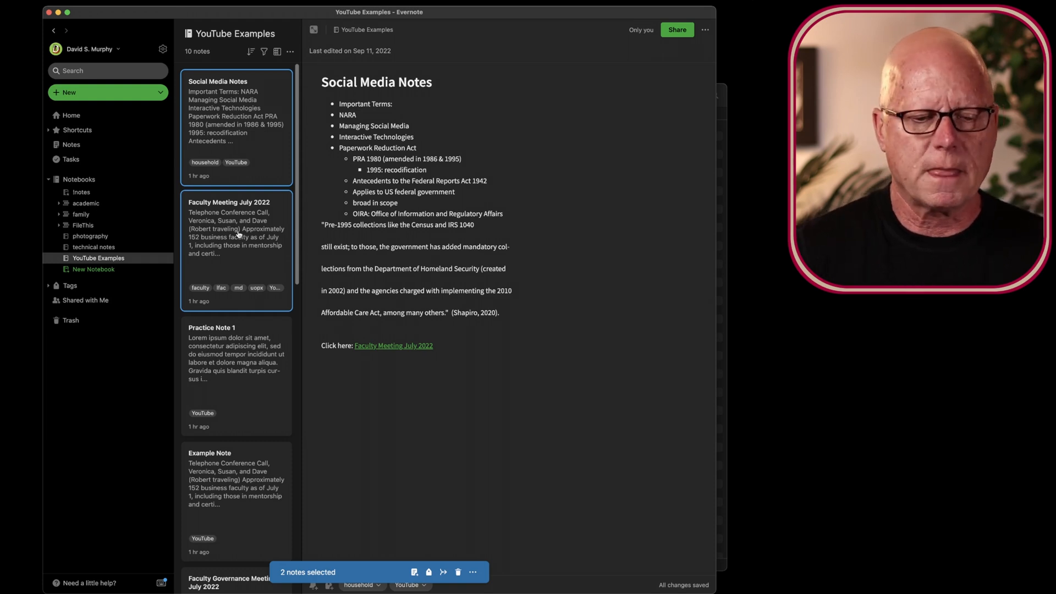
pyautogui.moveTo(255, 146)
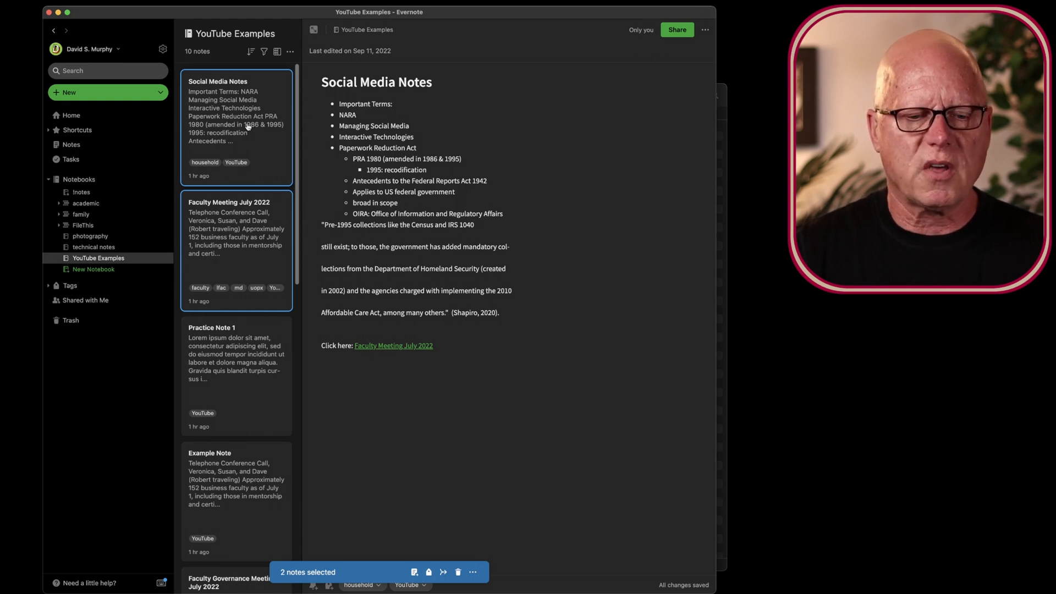
# Step: Start a merge of the two notes with the new title 'Combined Note'
pyautogui.rightClick(236, 128)
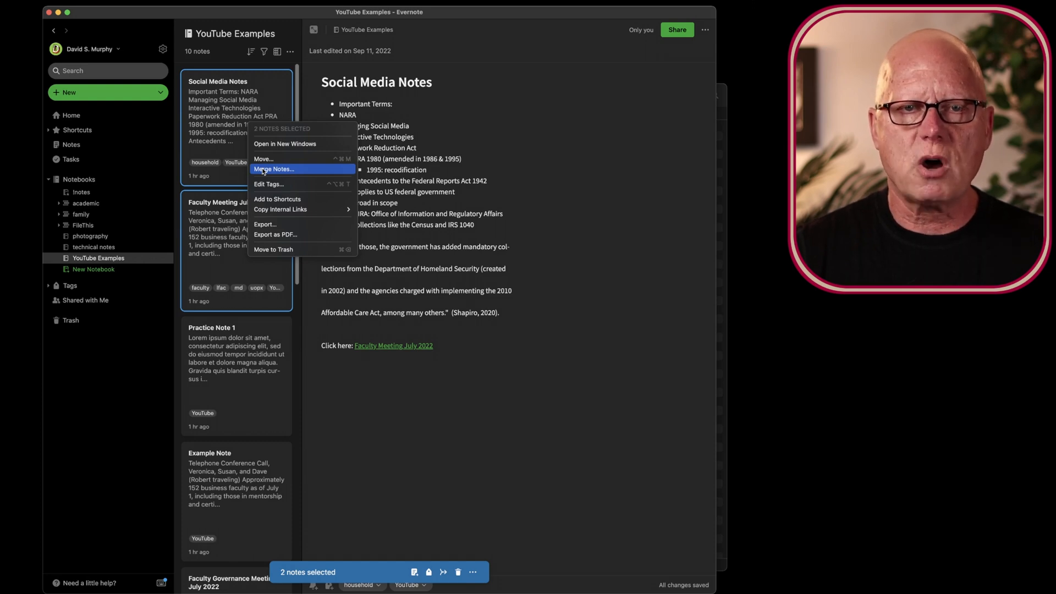
pyautogui.click(273, 169)
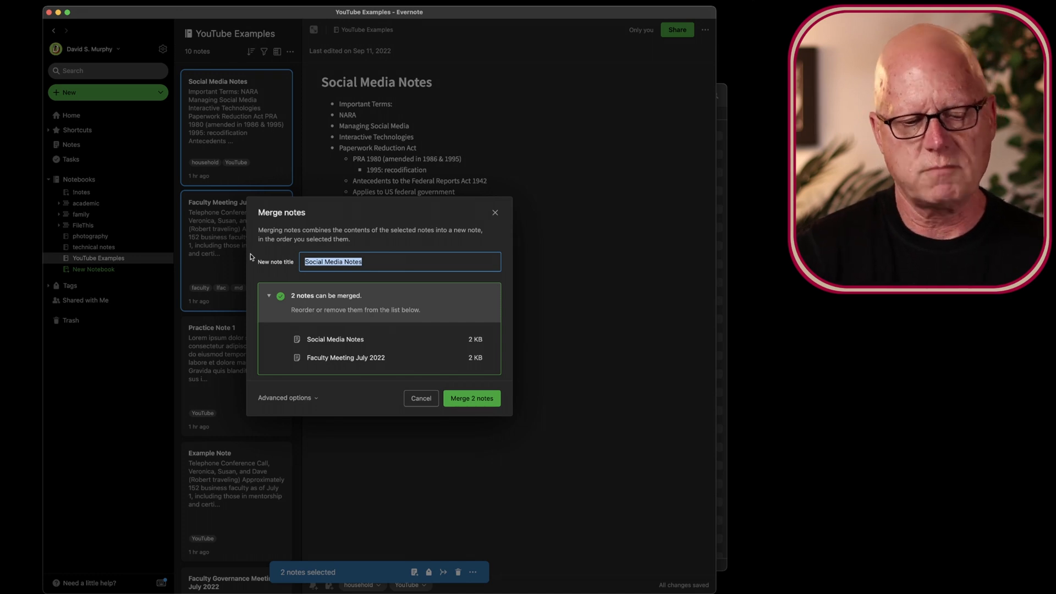
pyautogui.click(365, 262)
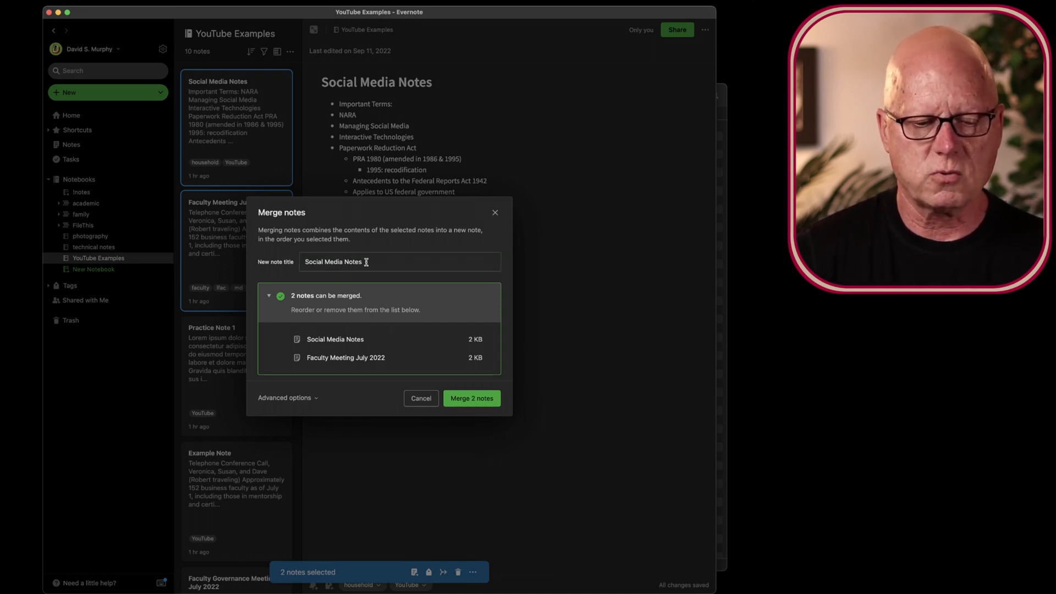
pyautogui.write('Com')
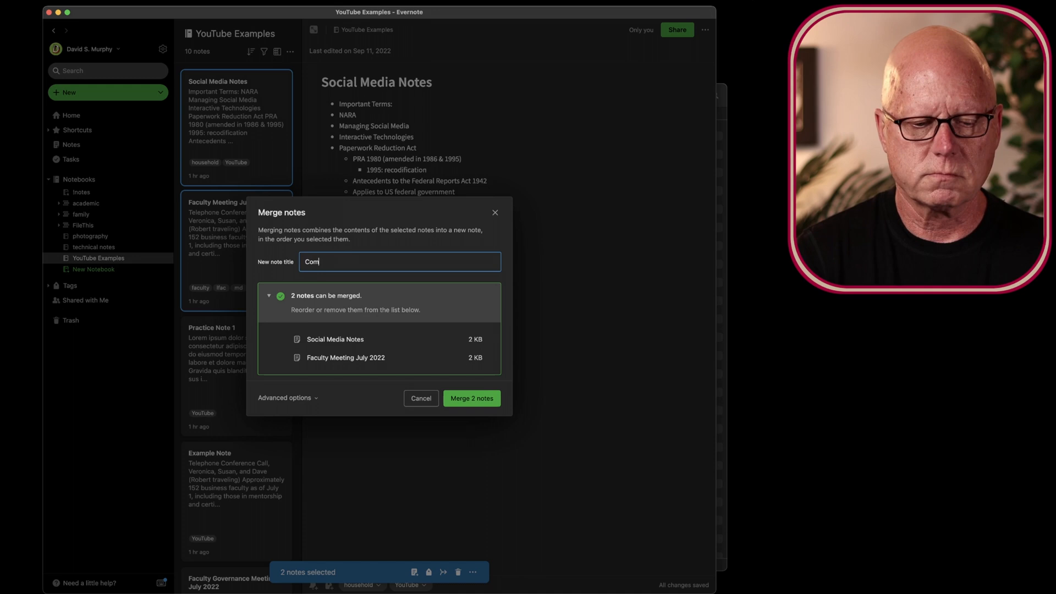
pyautogui.write('bined Note')
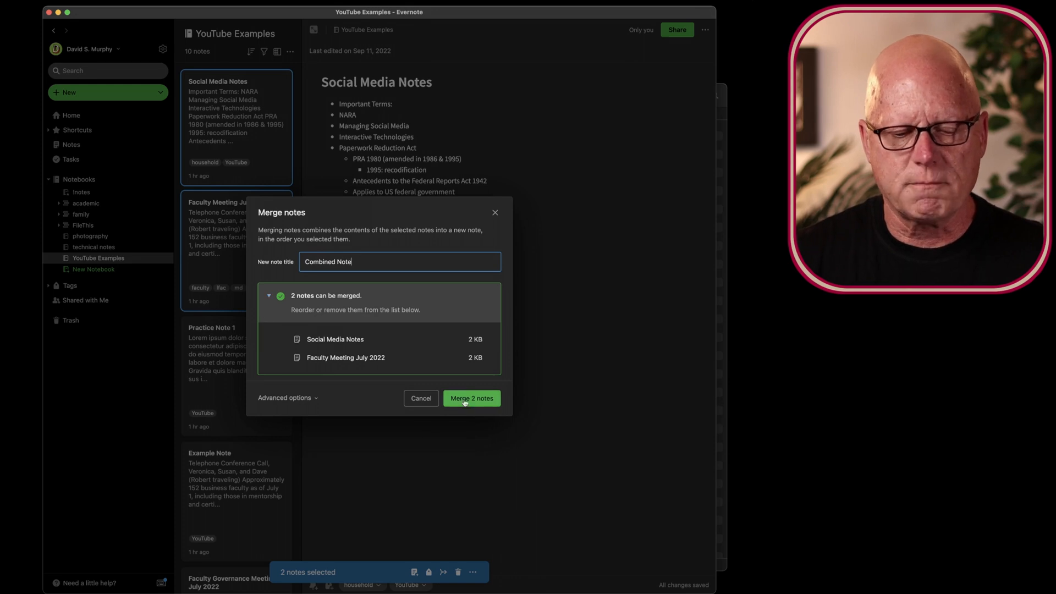
pyautogui.moveTo(320, 402)
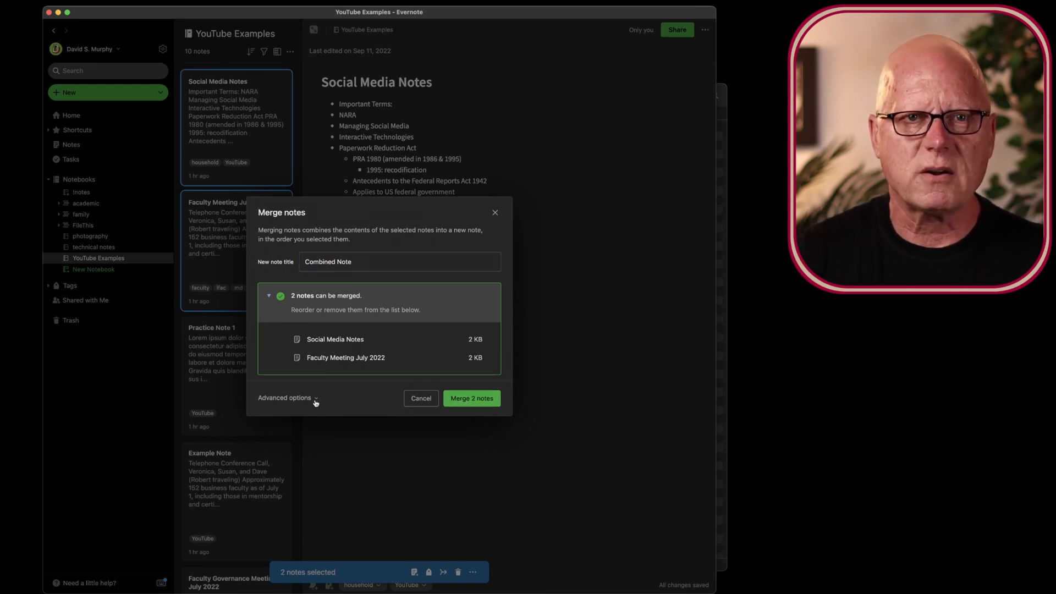
# Step: Enable 'Keep copy of original notes' under the advanced merge options
pyautogui.click(285, 398)
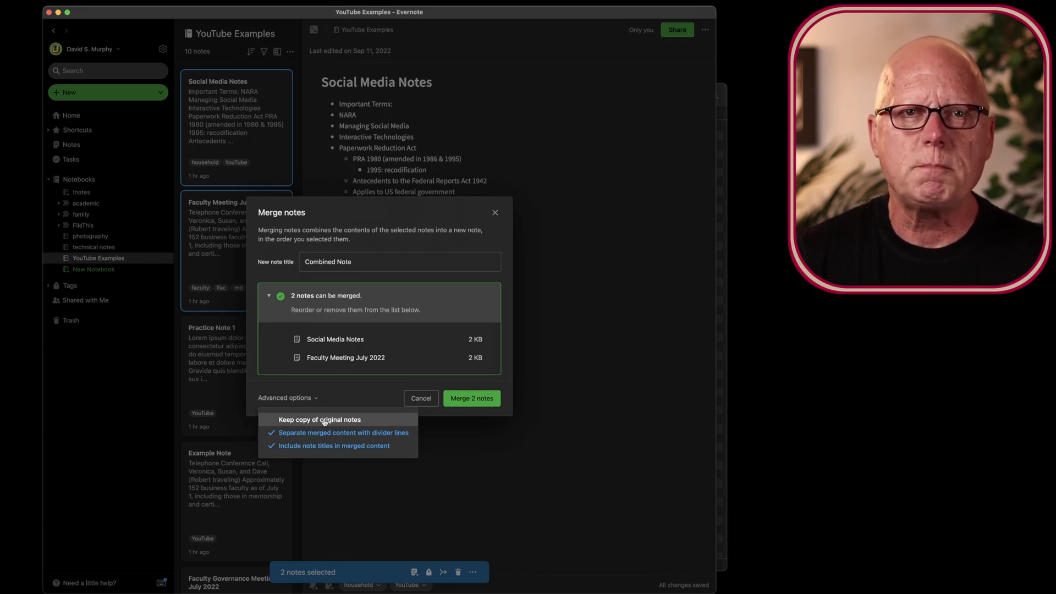
pyautogui.click(320, 419)
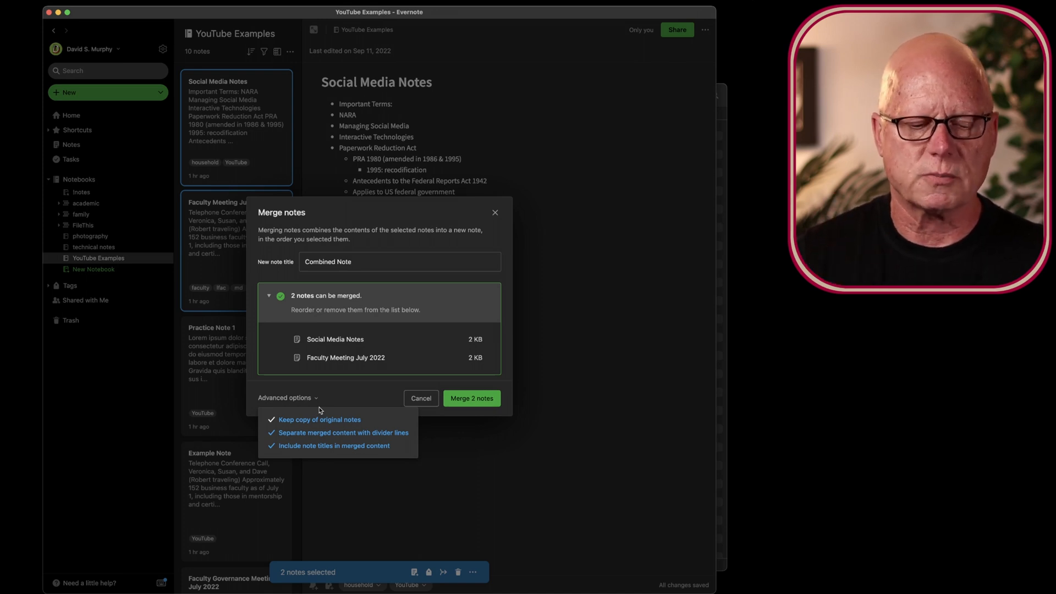
pyautogui.moveTo(472, 398)
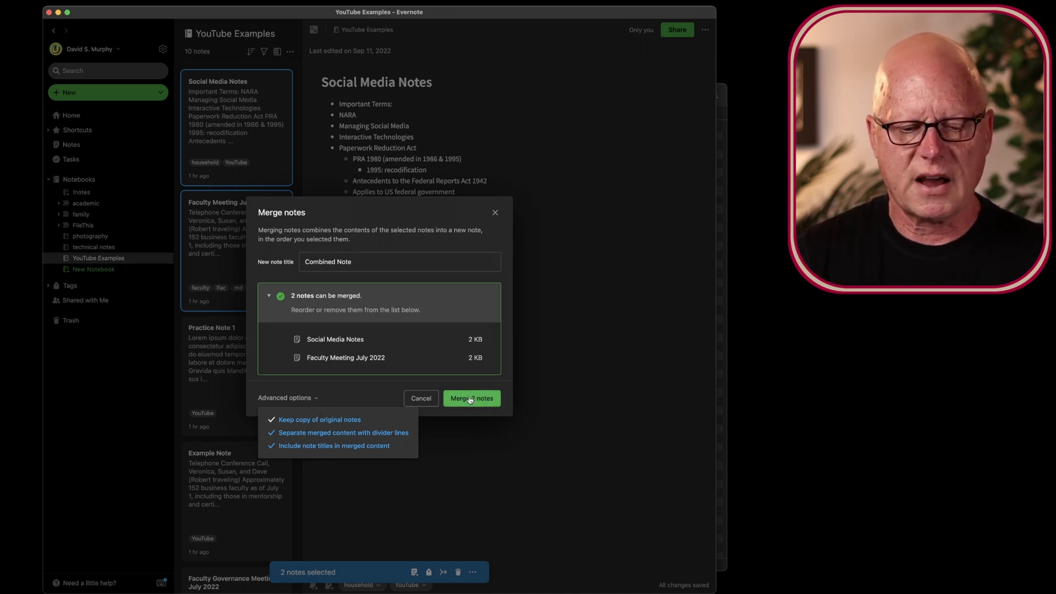
# Step: Merge into Combined Note, review its contents, then move it to Trash
pyautogui.click(471, 398)
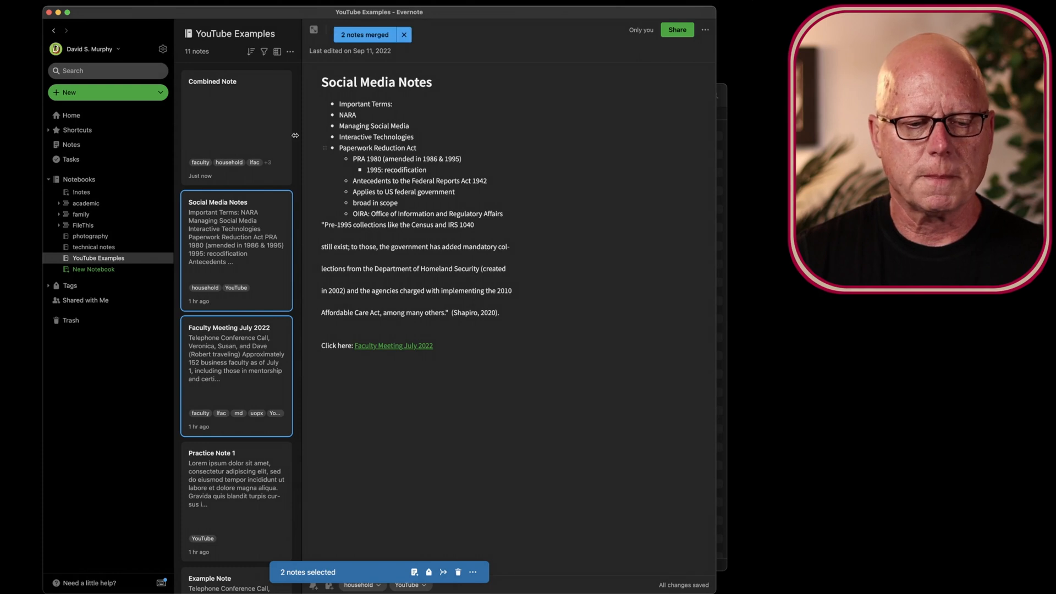
pyautogui.click(236, 124)
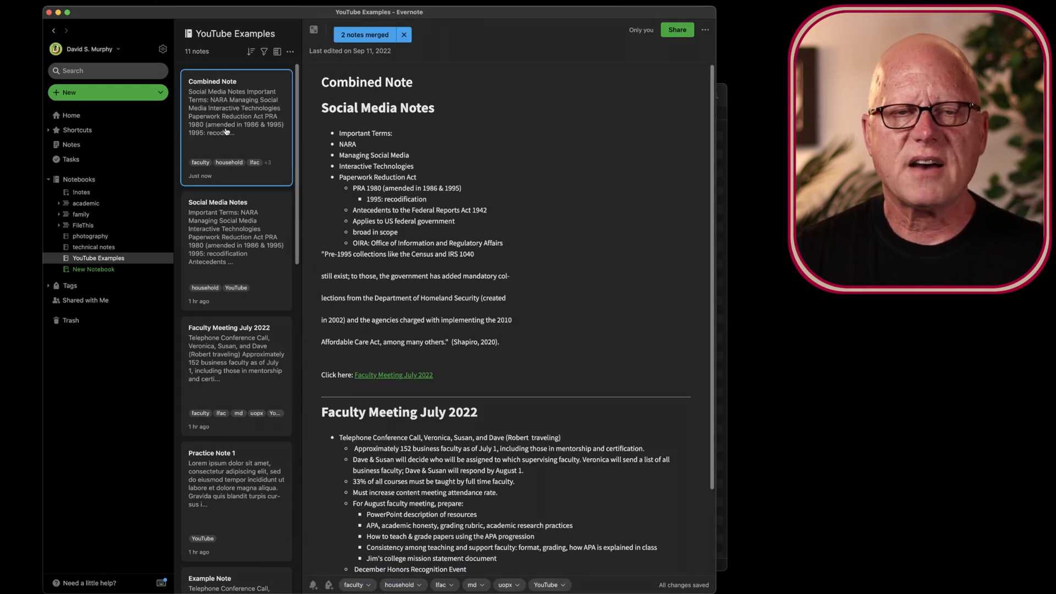
pyautogui.click(404, 34)
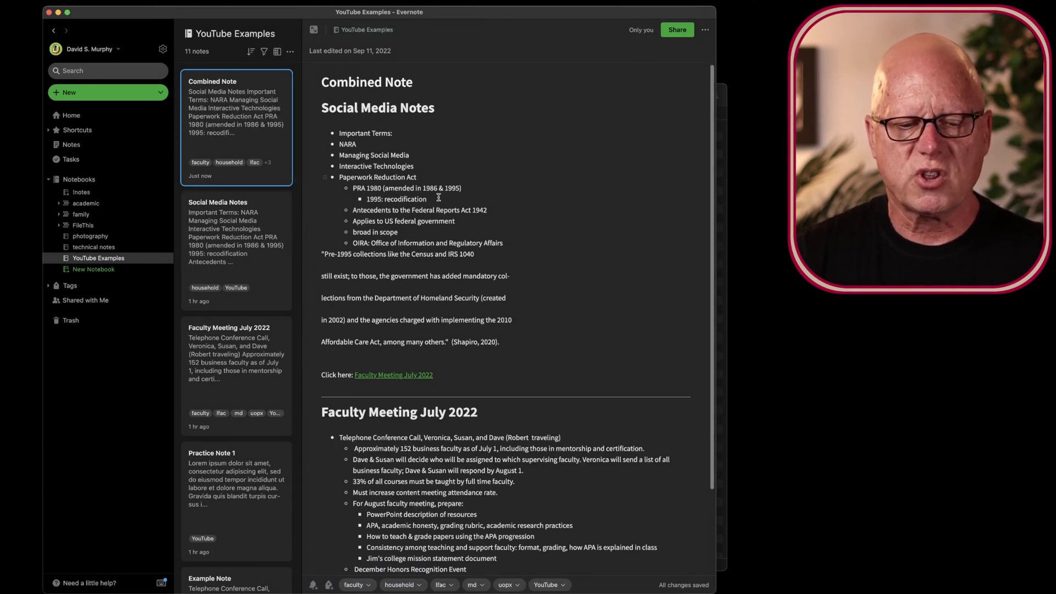
pyautogui.scroll(-3)
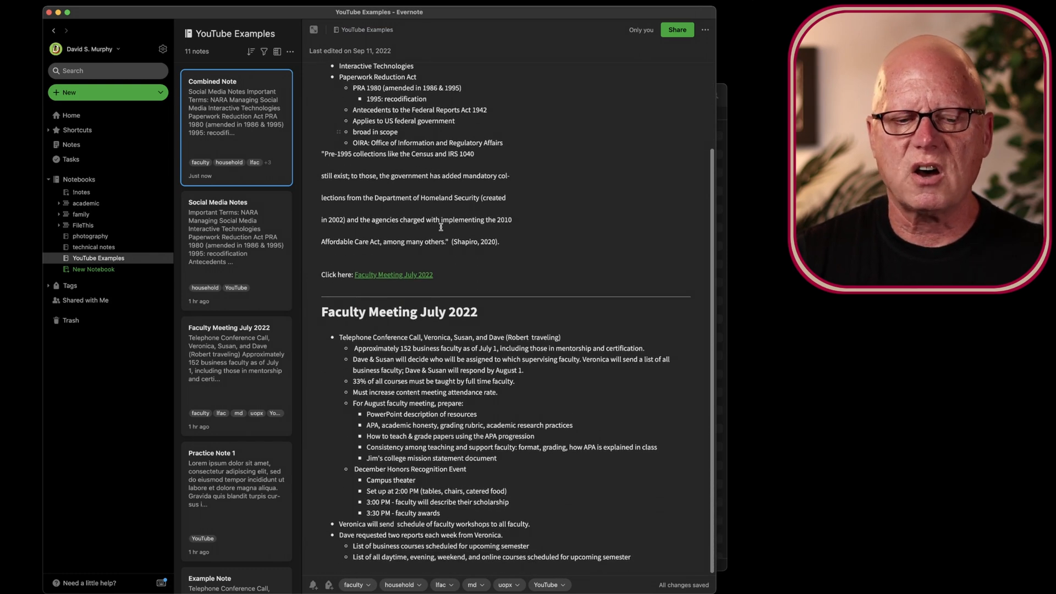
pyautogui.scroll(3)
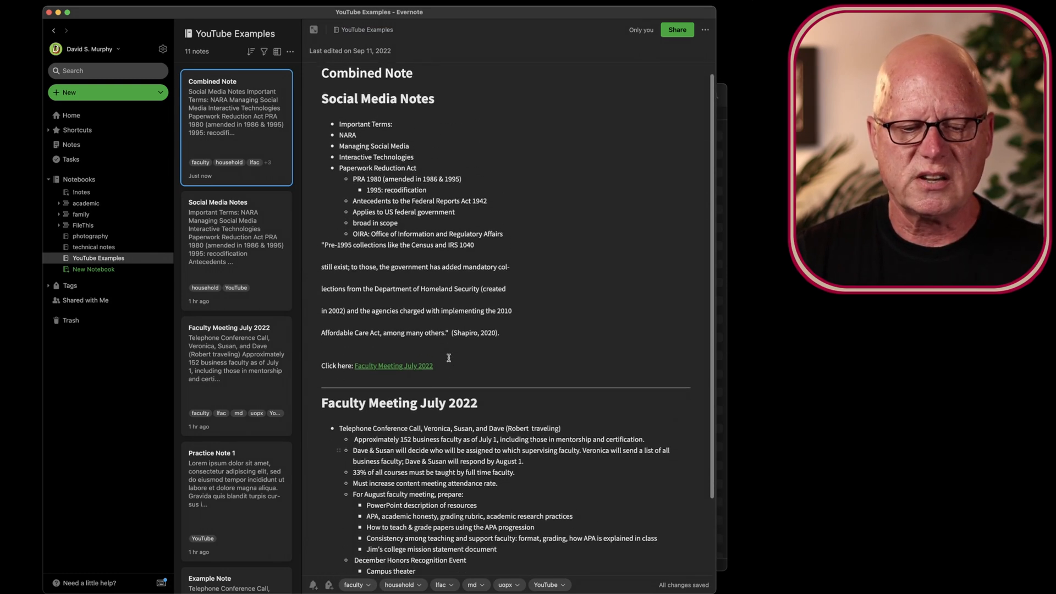
pyautogui.scroll(3)
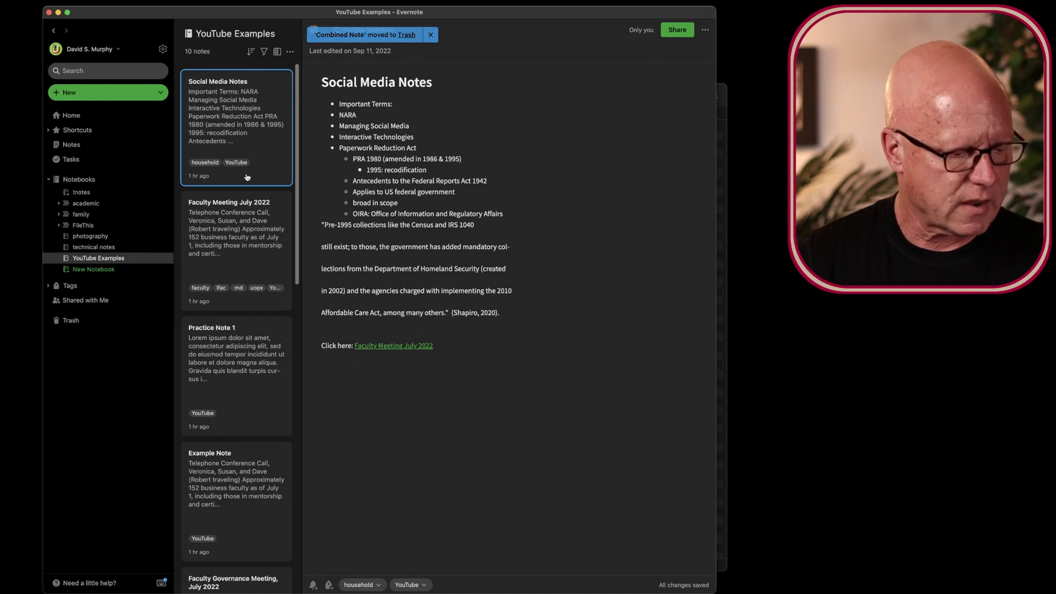
pyautogui.click(430, 35)
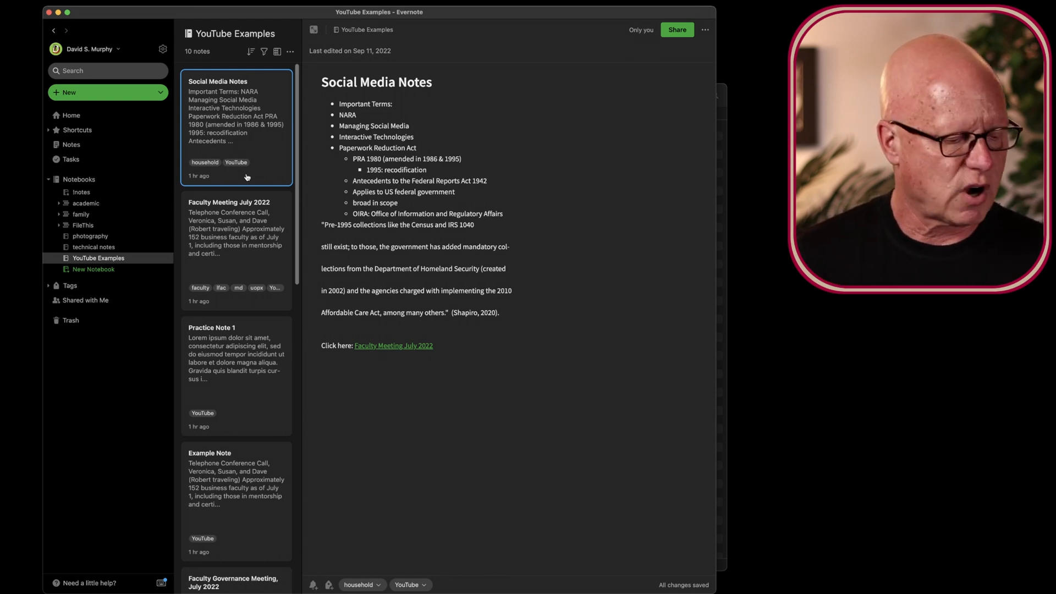
pyautogui.moveTo(163, 351)
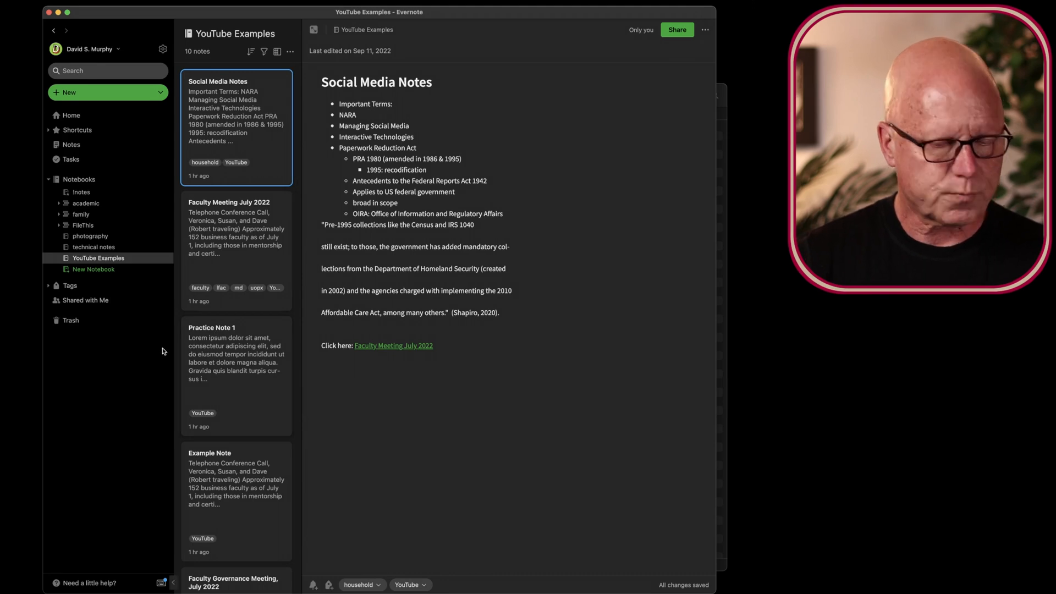
pyautogui.moveTo(226, 218)
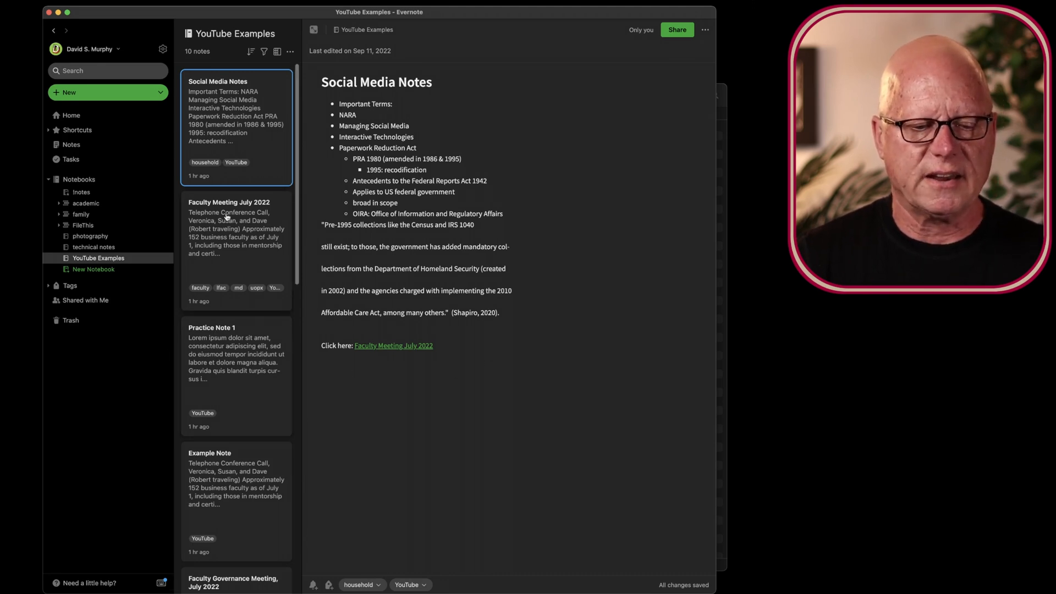
# Step: Copy an in-app link to Practice Note 2 from its ⋯ menu
pyautogui.click(235, 371)
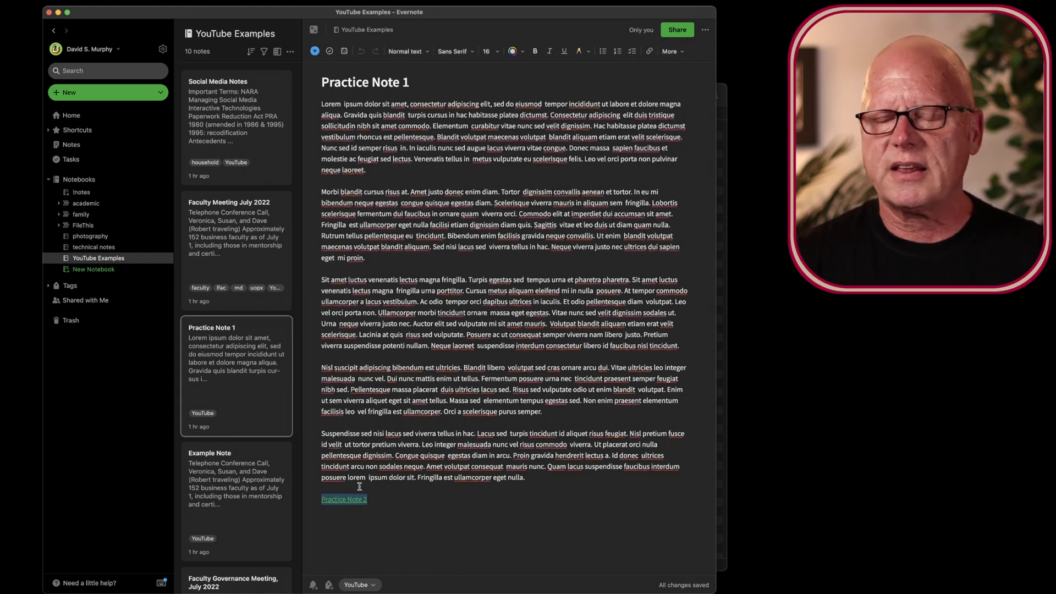
pyautogui.moveTo(344, 499)
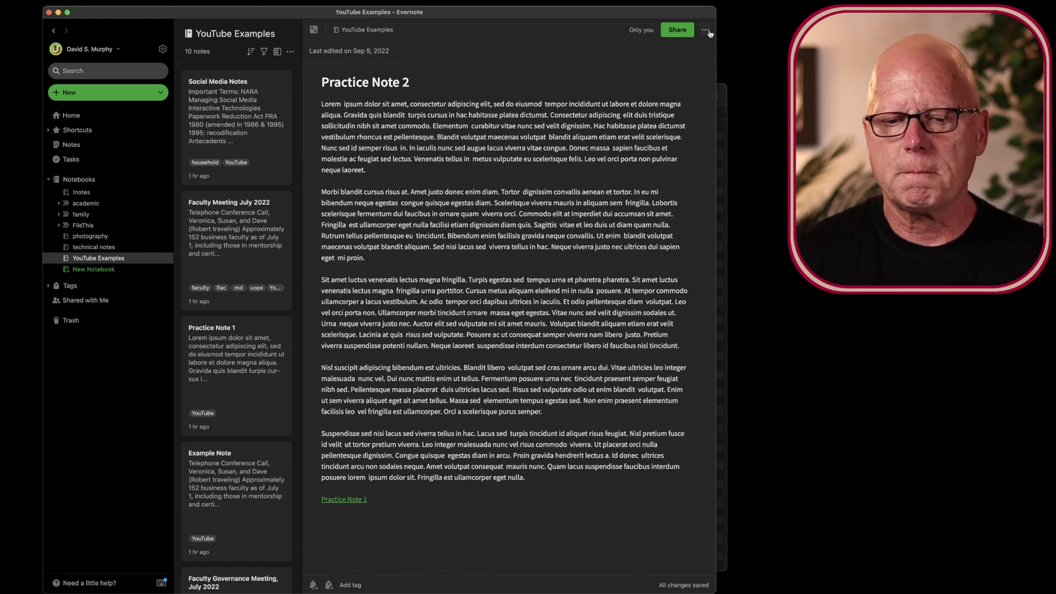
pyautogui.click(707, 31)
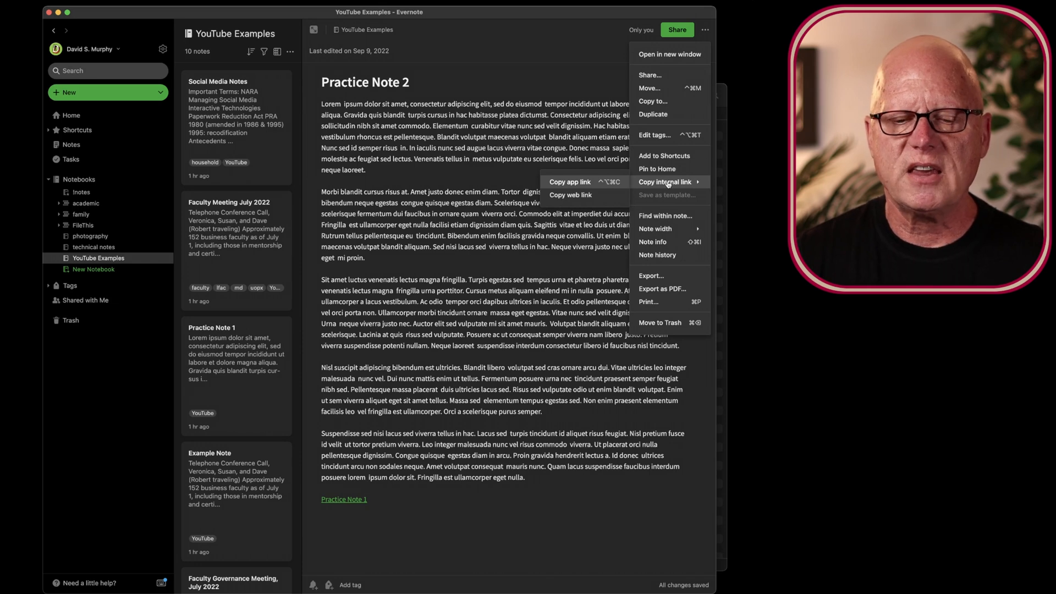
pyautogui.moveTo(571, 181)
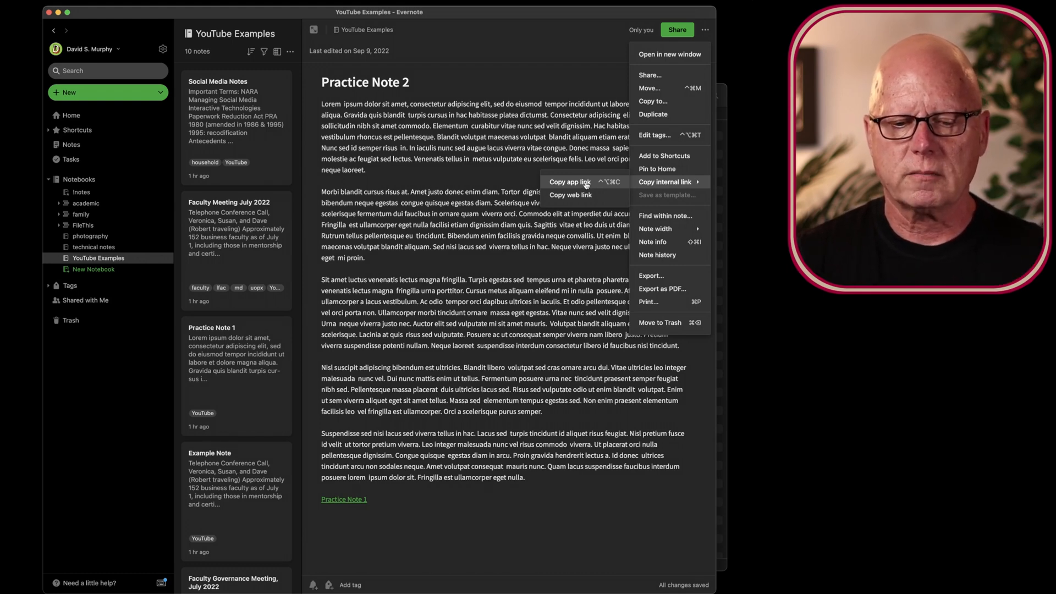
pyautogui.click(666, 182)
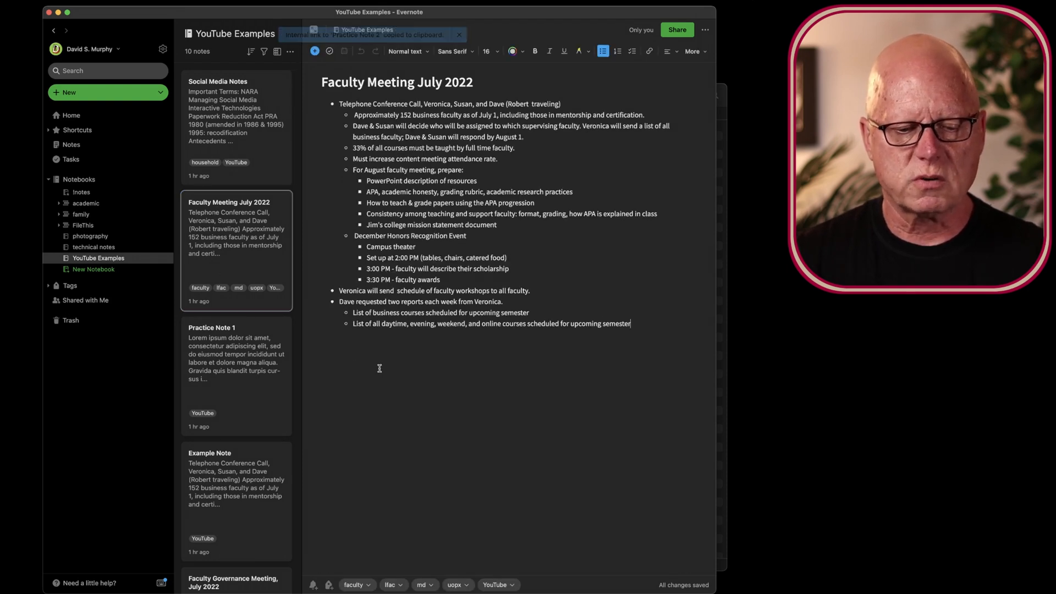
# Step: Paste the Practice Note 2 link as a new last bullet of Faculty Meeting July 2022
pyautogui.press('return')
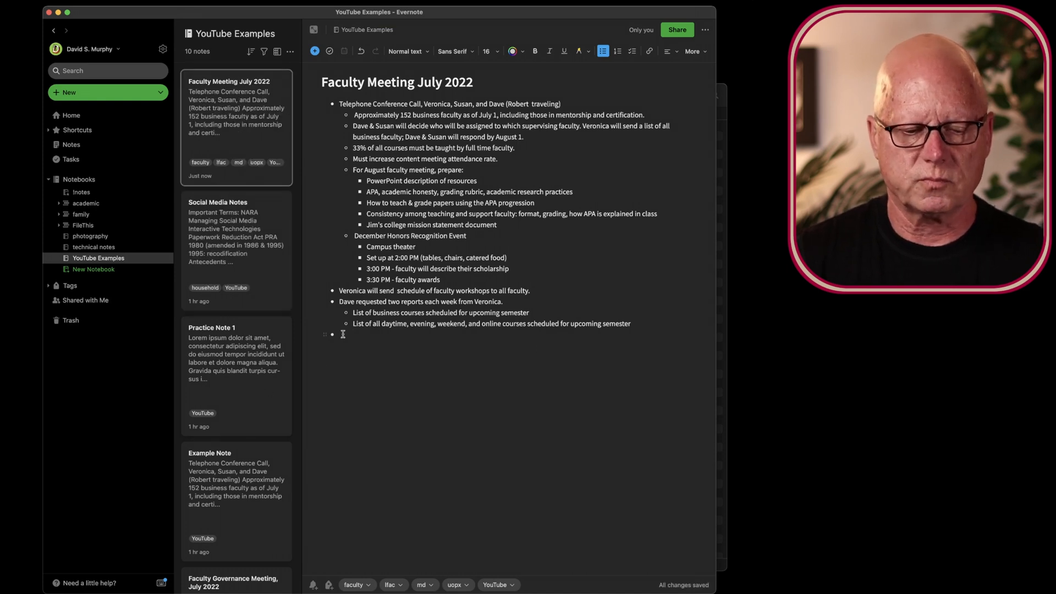
pyautogui.rightClick(343, 334)
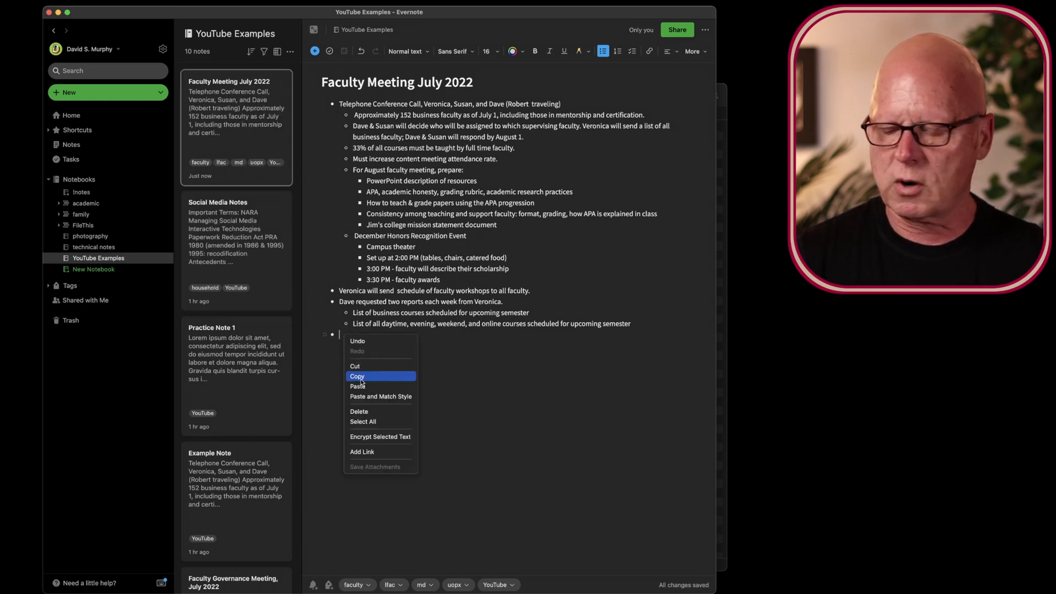
pyautogui.click(357, 386)
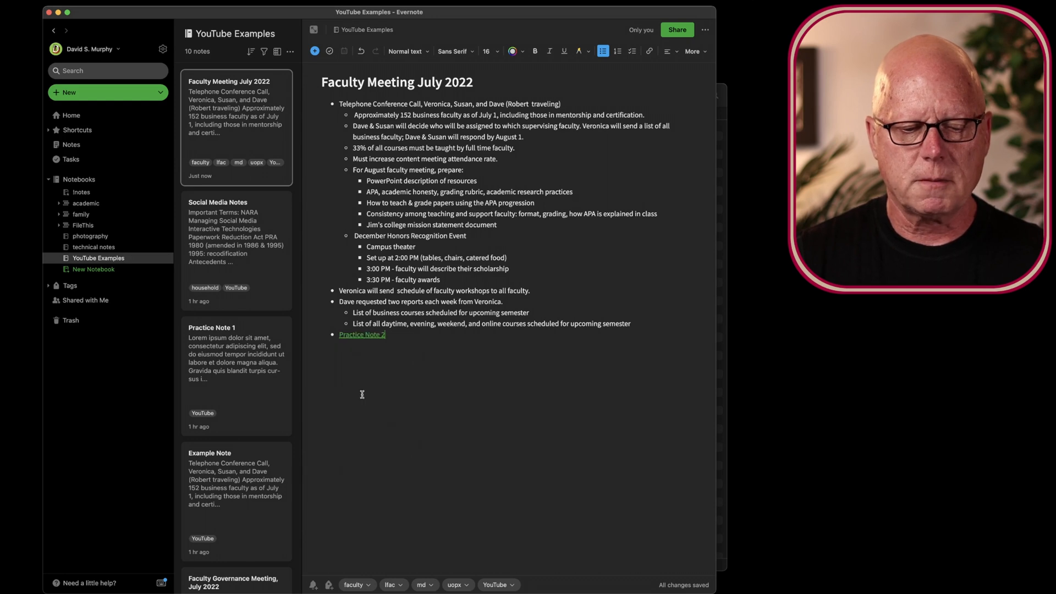
pyautogui.moveTo(439, 388)
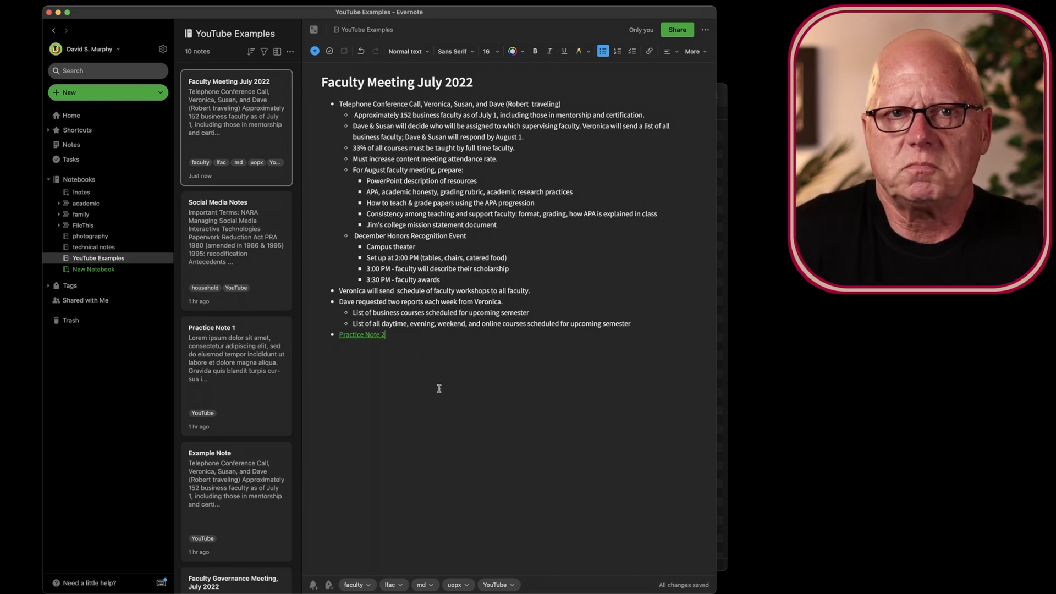
pyautogui.moveTo(369, 338)
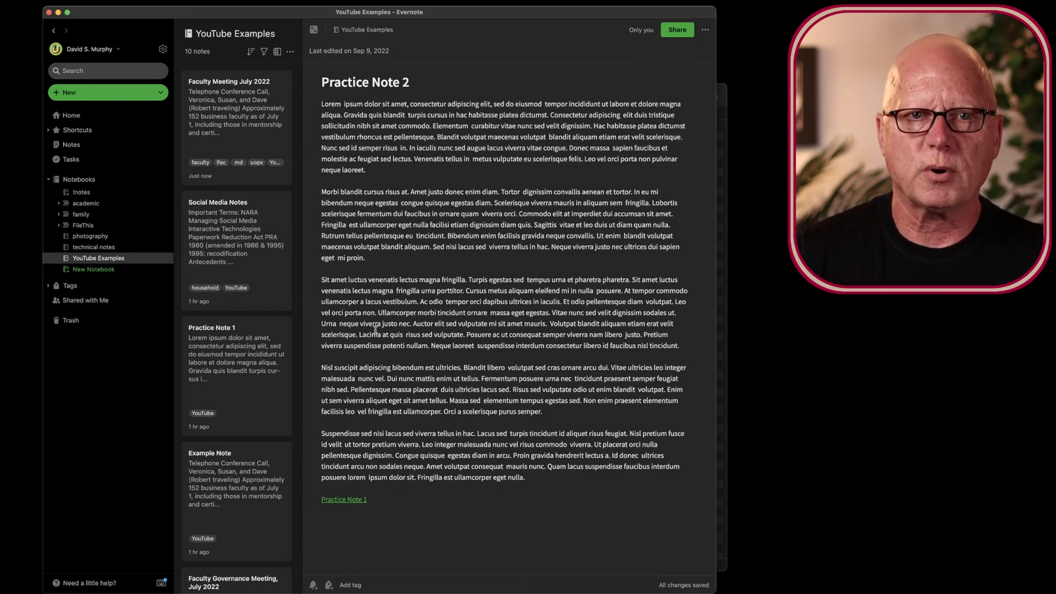
pyautogui.moveTo(343, 500)
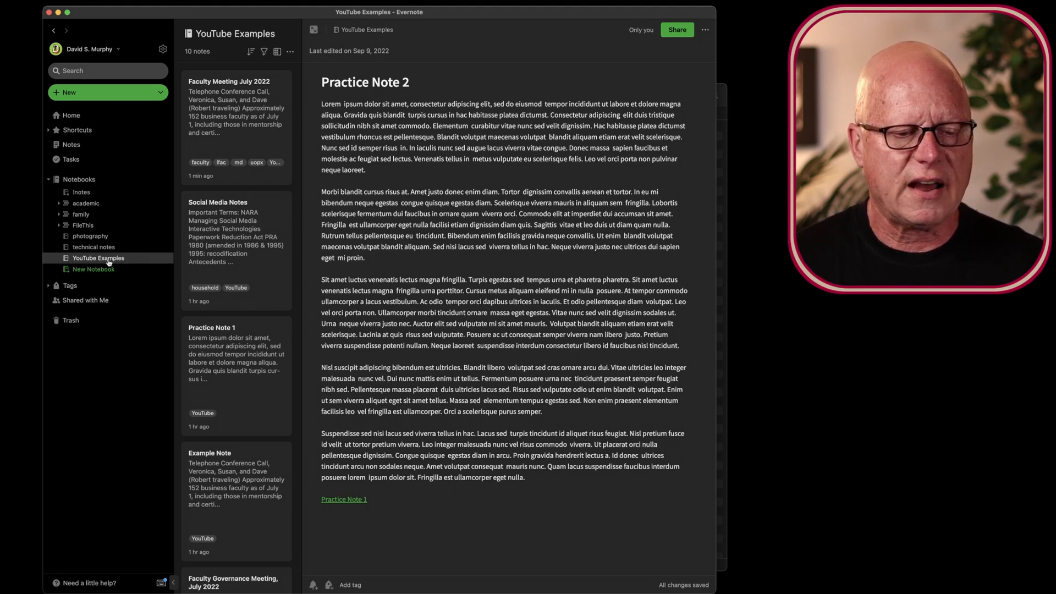
# Step: Create a new notebook named 'Practice Notebooks' from the sidebar
pyautogui.click(236, 253)
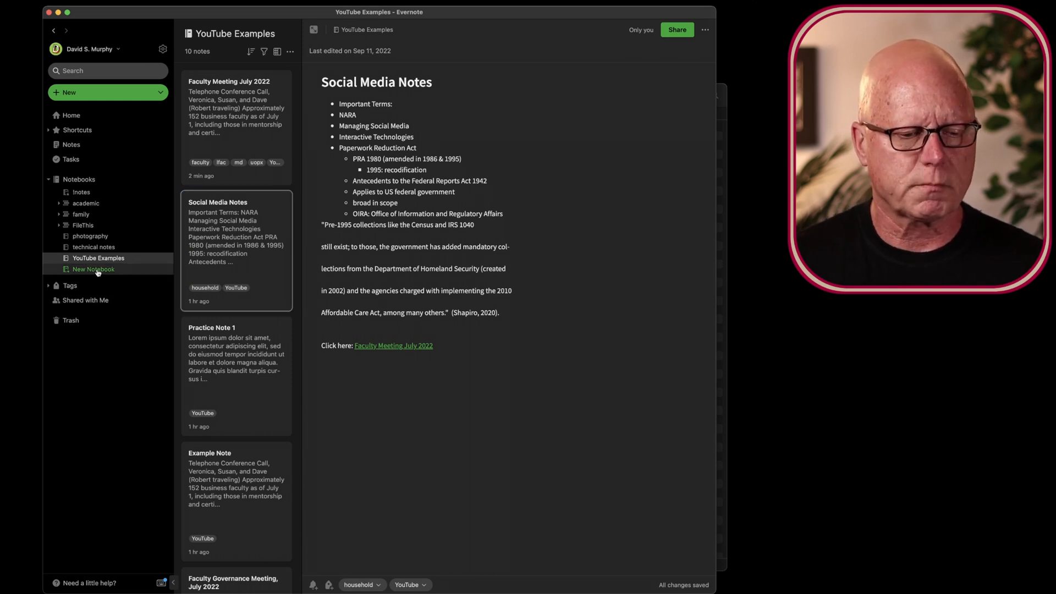
pyautogui.click(92, 268)
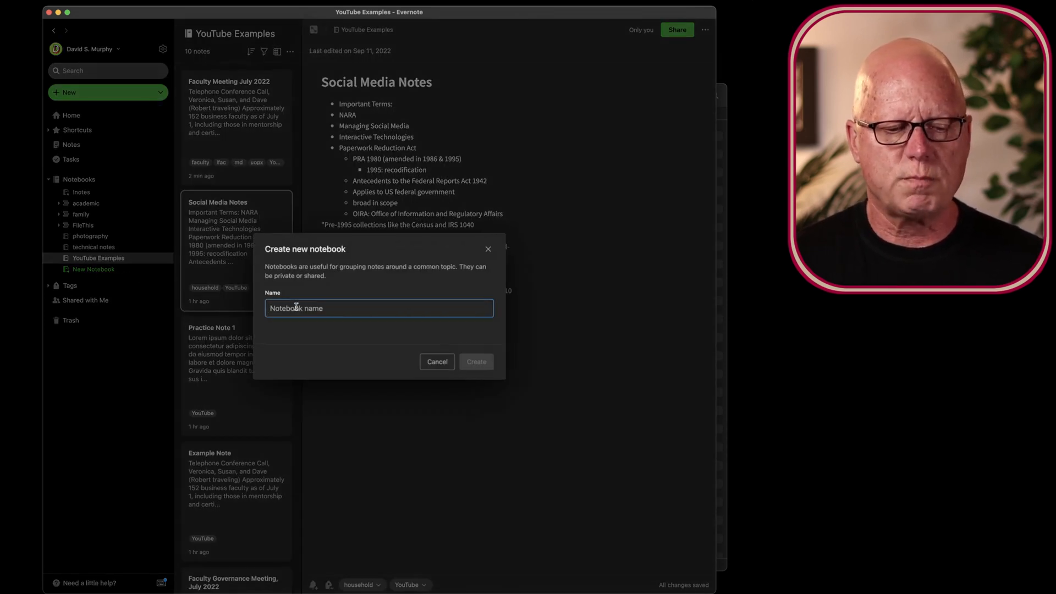
pyautogui.write('Practice Note')
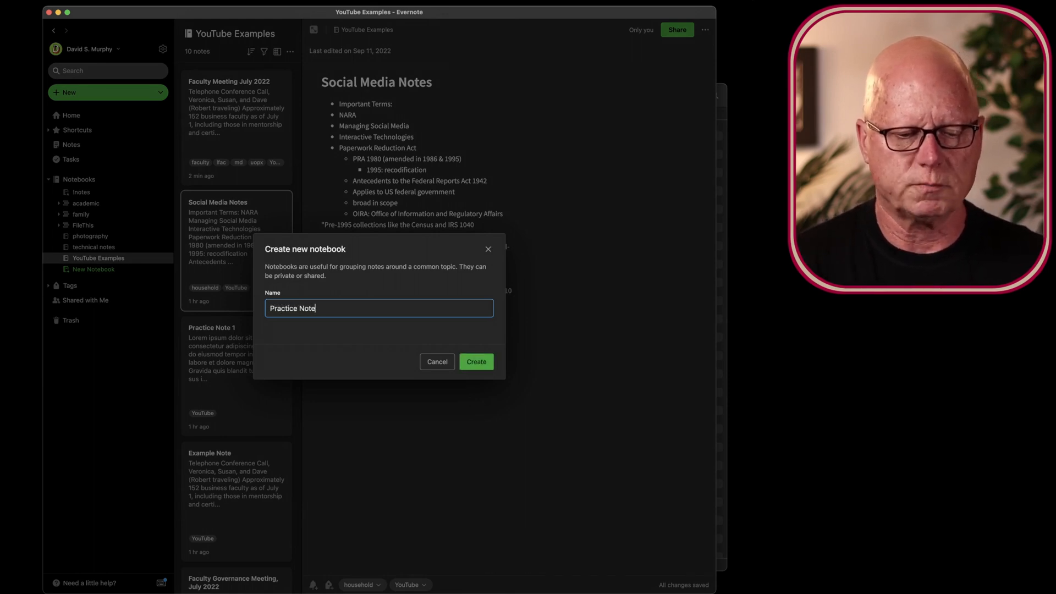
pyautogui.click(476, 362)
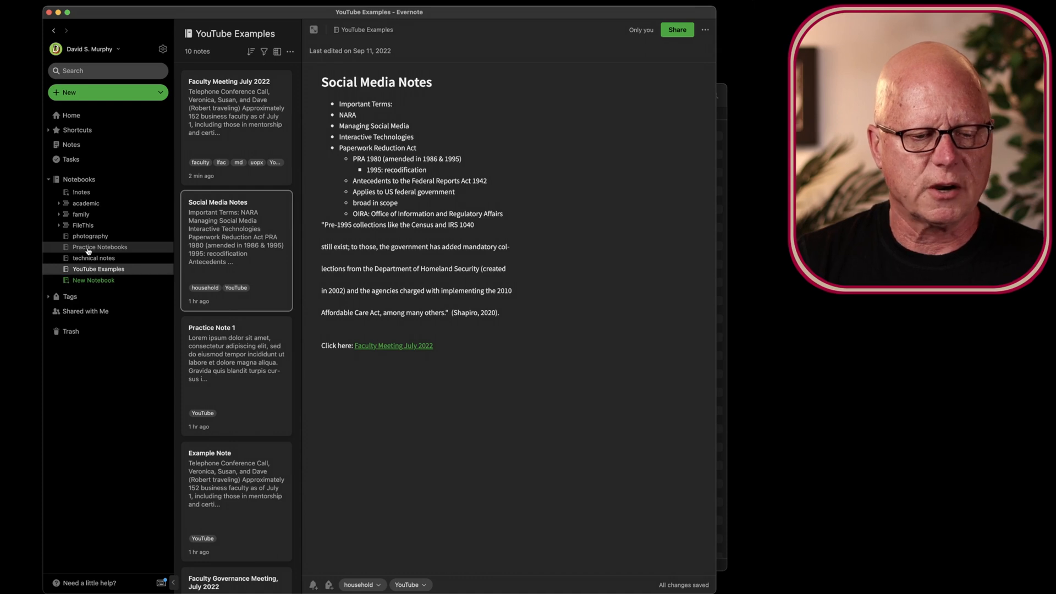
# Step: Move Faculty Meeting July 2022 into Practice Notebooks and show its single note
pyautogui.click(99, 247)
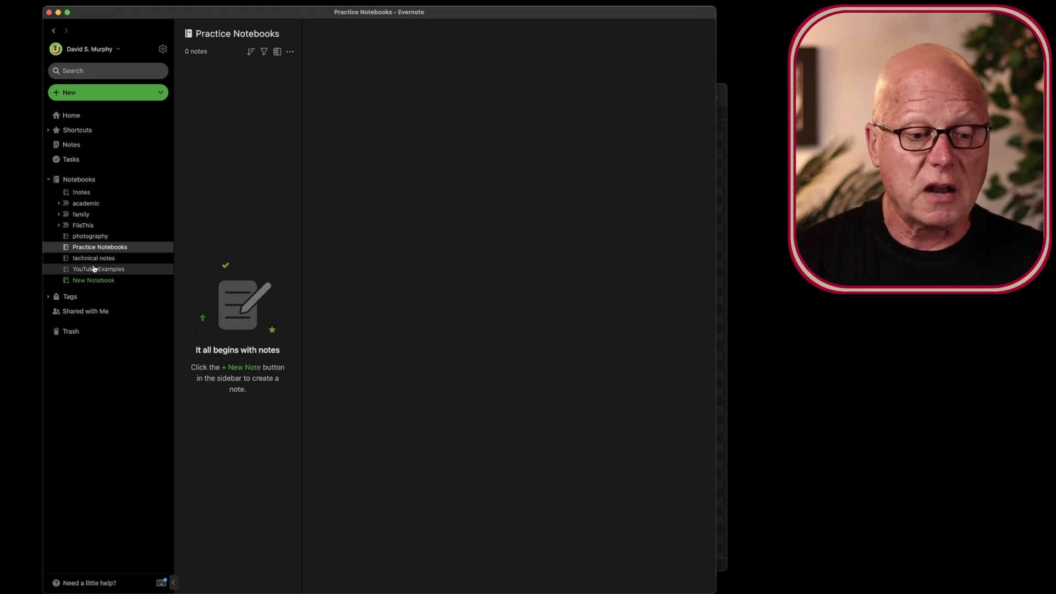
pyautogui.click(98, 268)
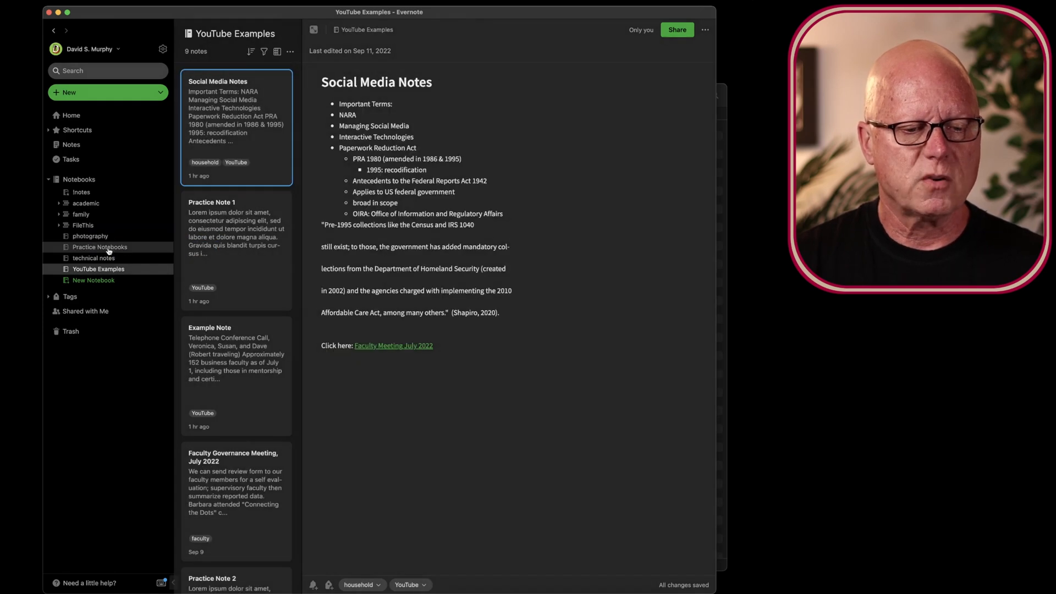
pyautogui.click(99, 246)
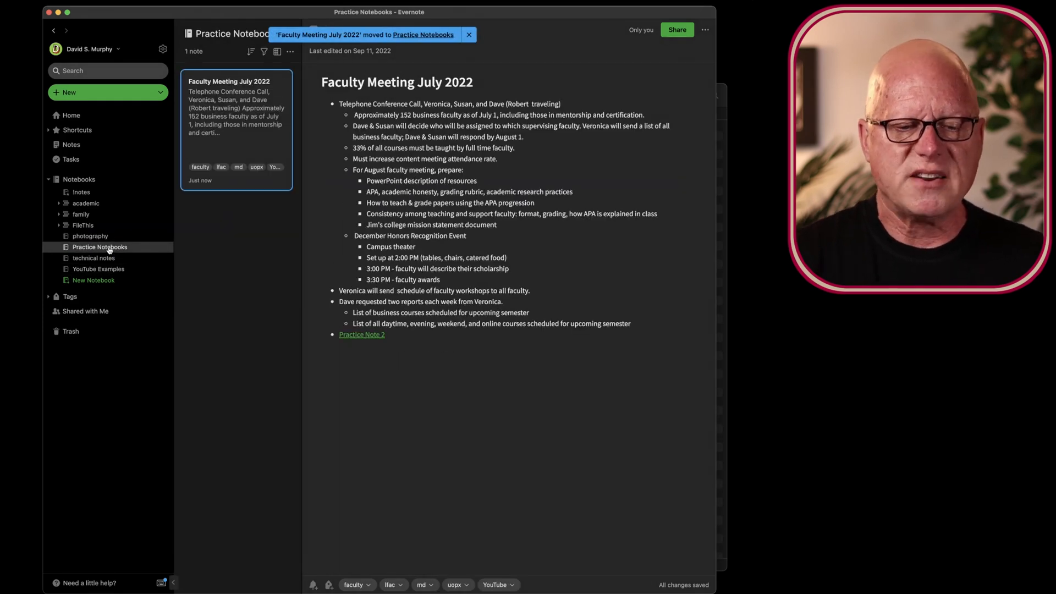
pyautogui.click(469, 34)
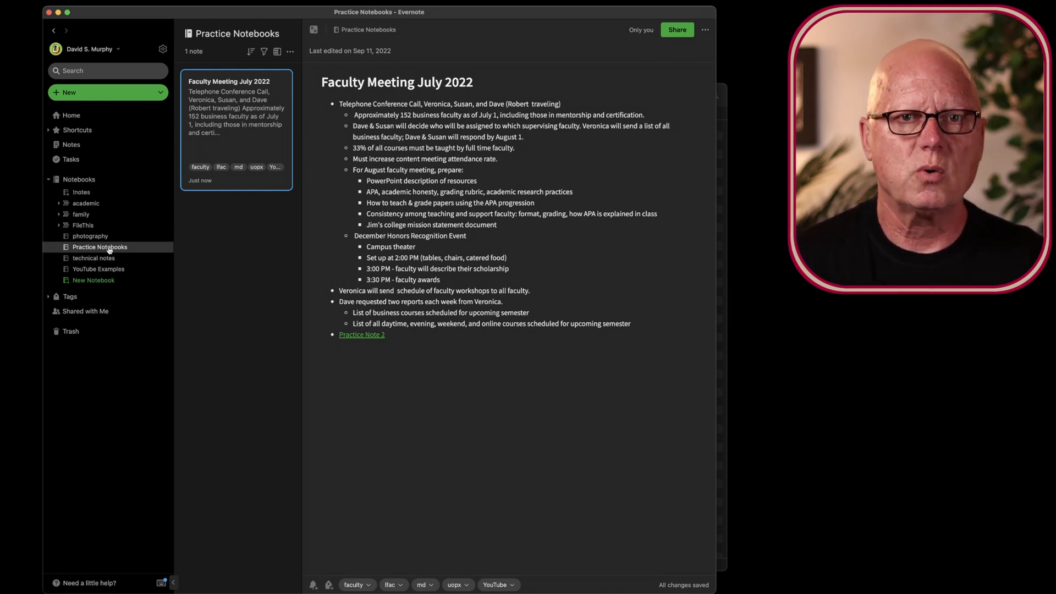
pyautogui.moveTo(110, 257)
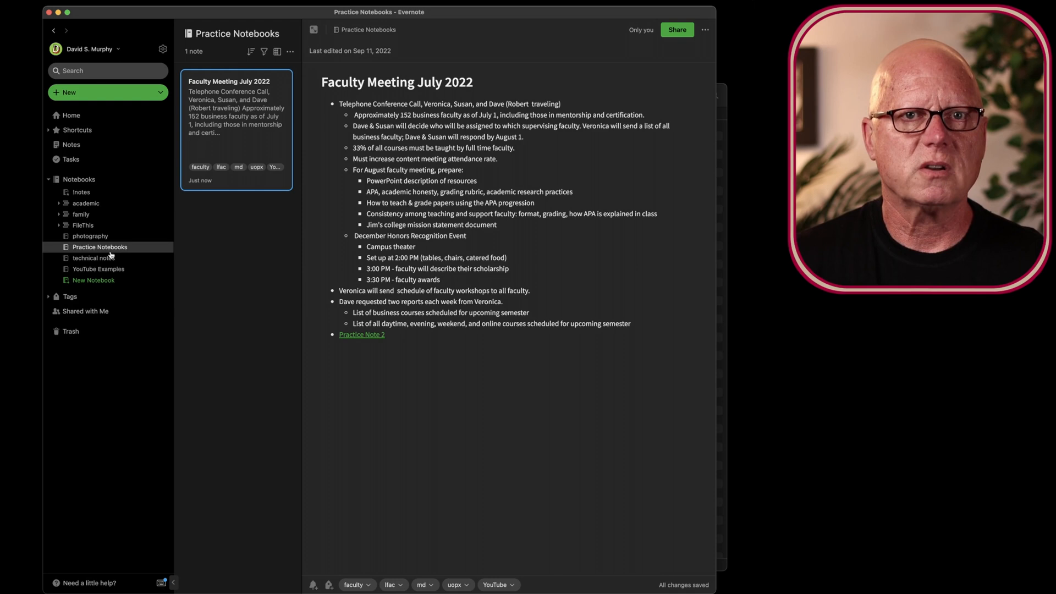
pyautogui.moveTo(98, 268)
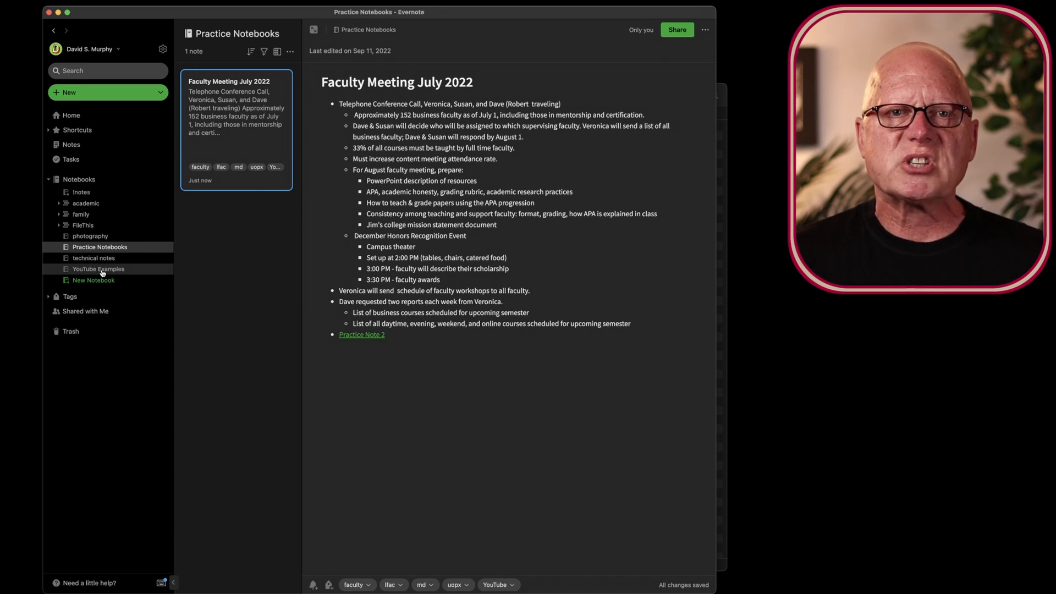
pyautogui.moveTo(98, 257)
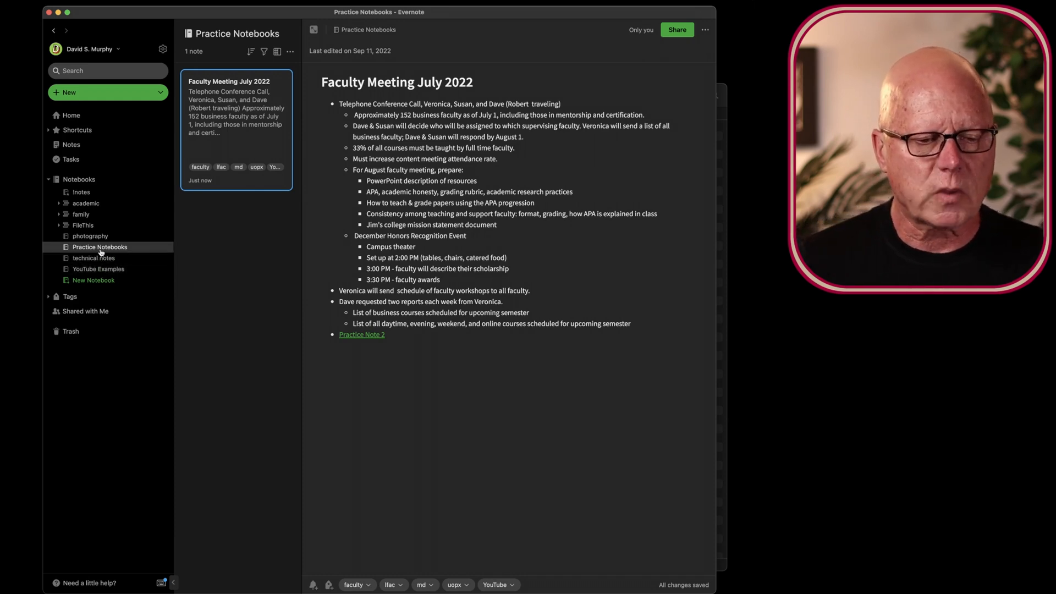
pyautogui.rightClick(100, 248)
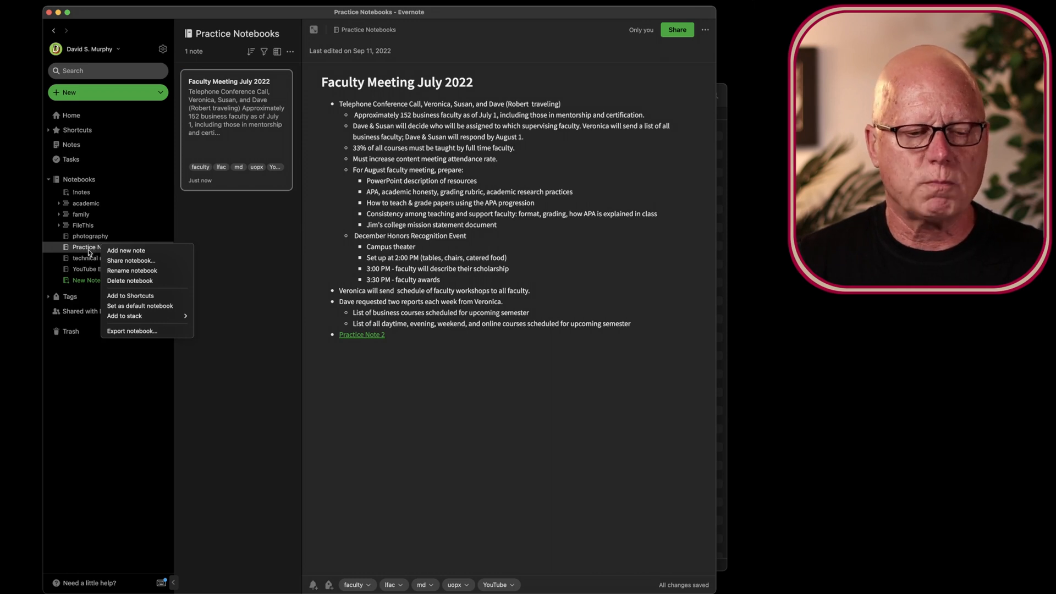
pyautogui.moveTo(134, 315)
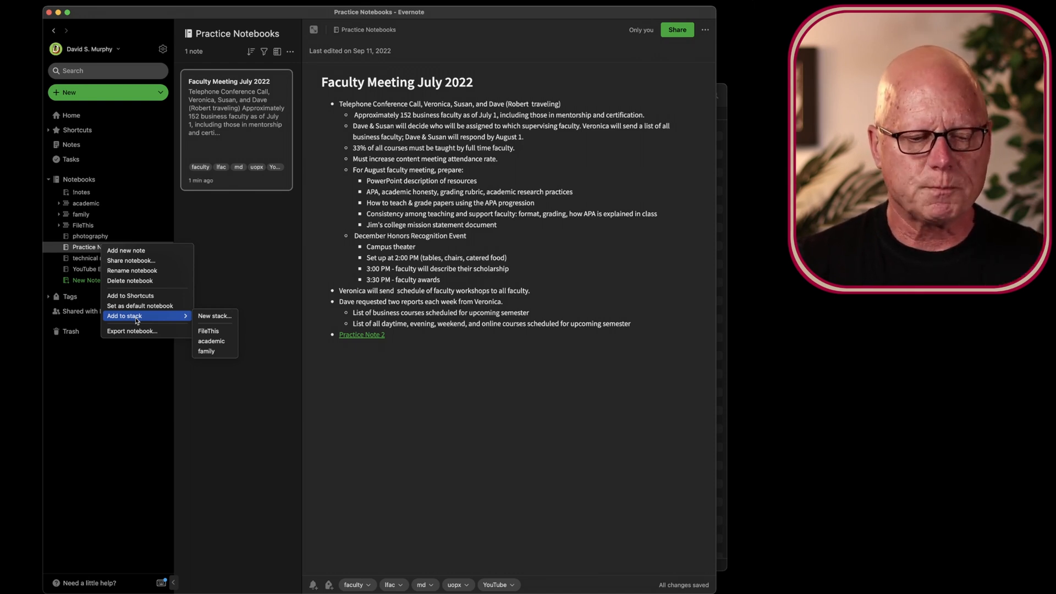
pyautogui.moveTo(215, 315)
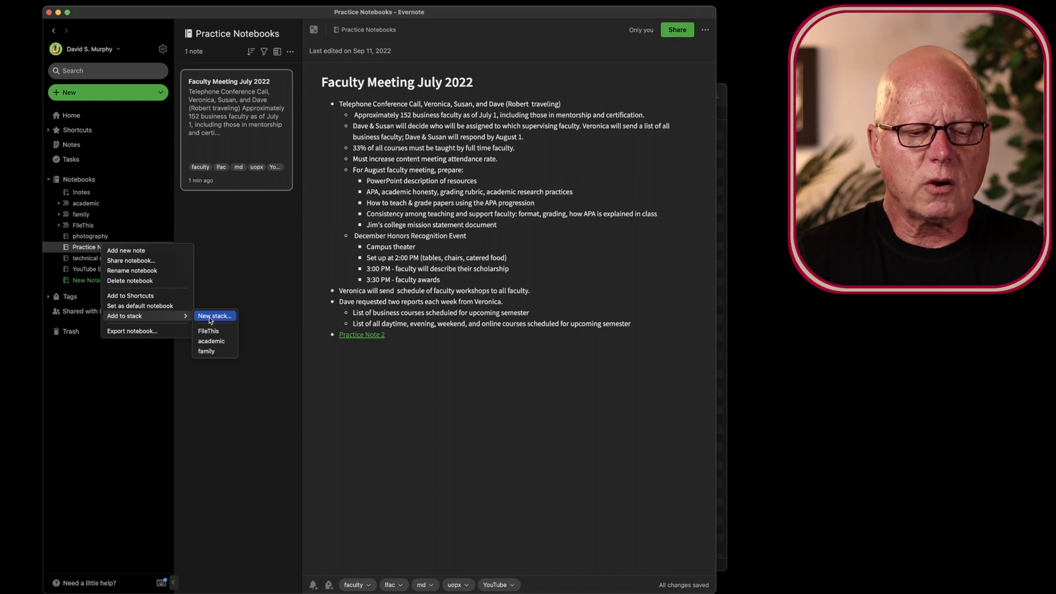
pyautogui.click(214, 316)
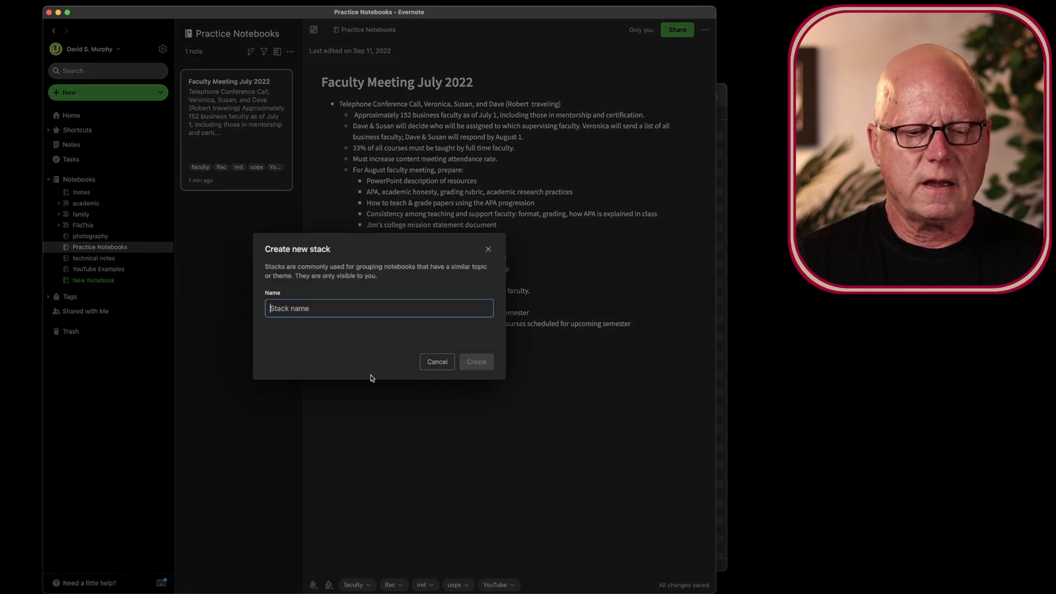
pyautogui.moveTo(364, 393)
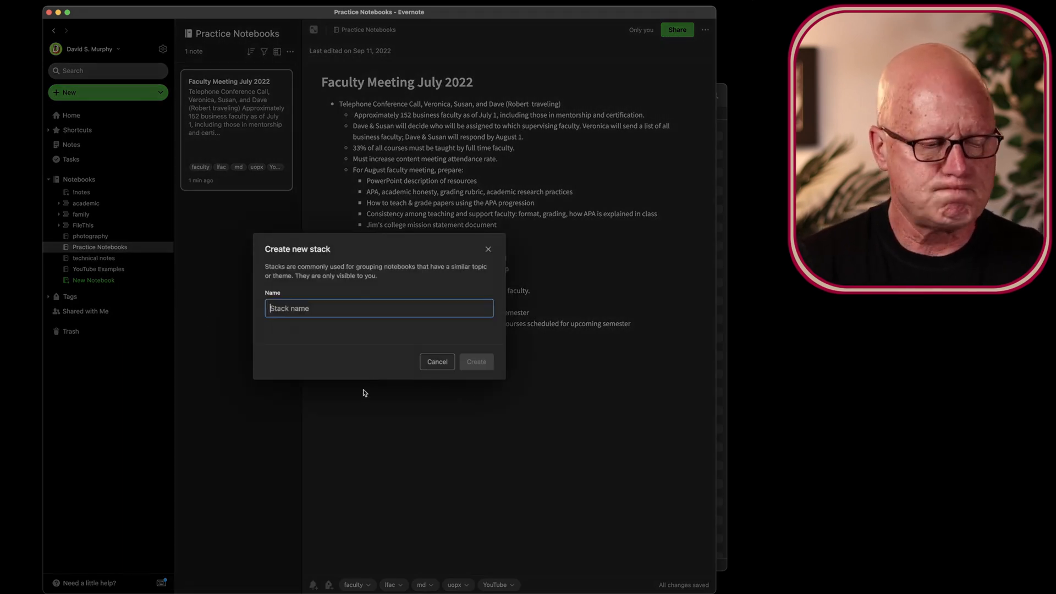
pyautogui.write('Practice')
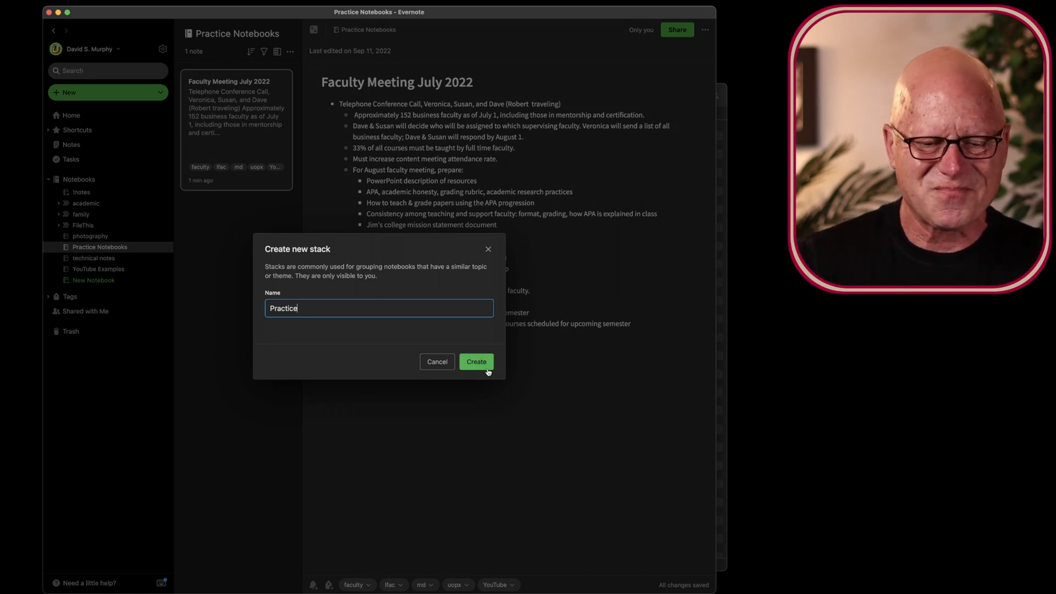
pyautogui.click(475, 362)
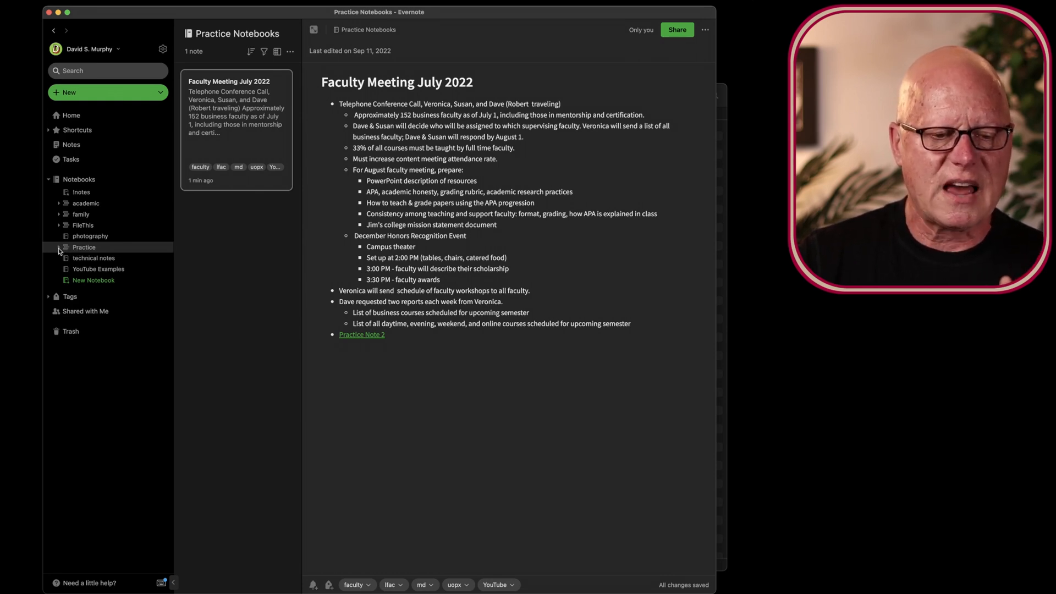
# Step: Add the YouTube Examples notebook to the Practice stack and collapse the stack
pyautogui.click(57, 247)
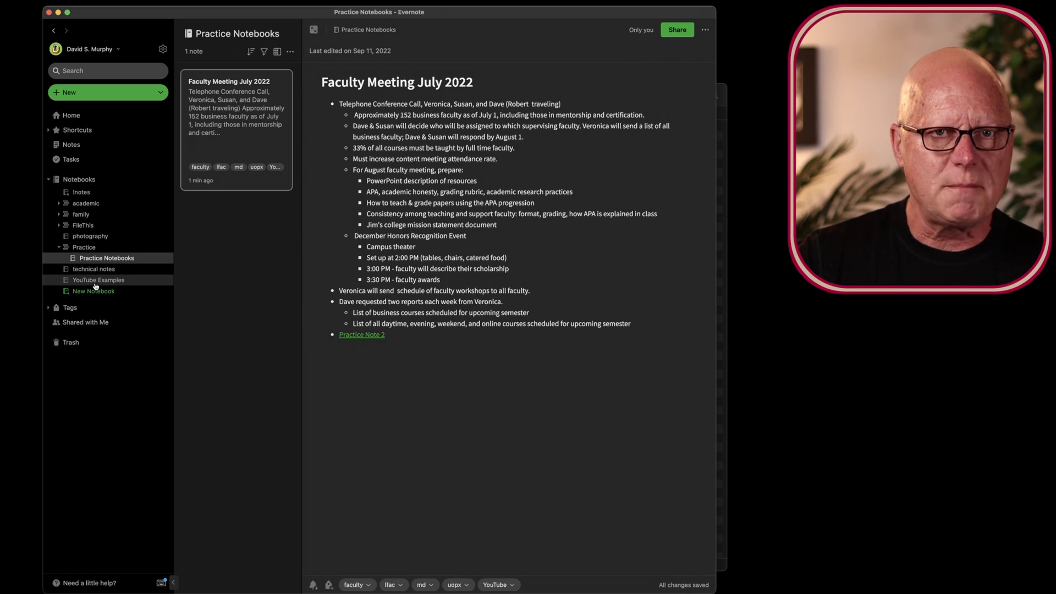
pyautogui.rightClick(98, 280)
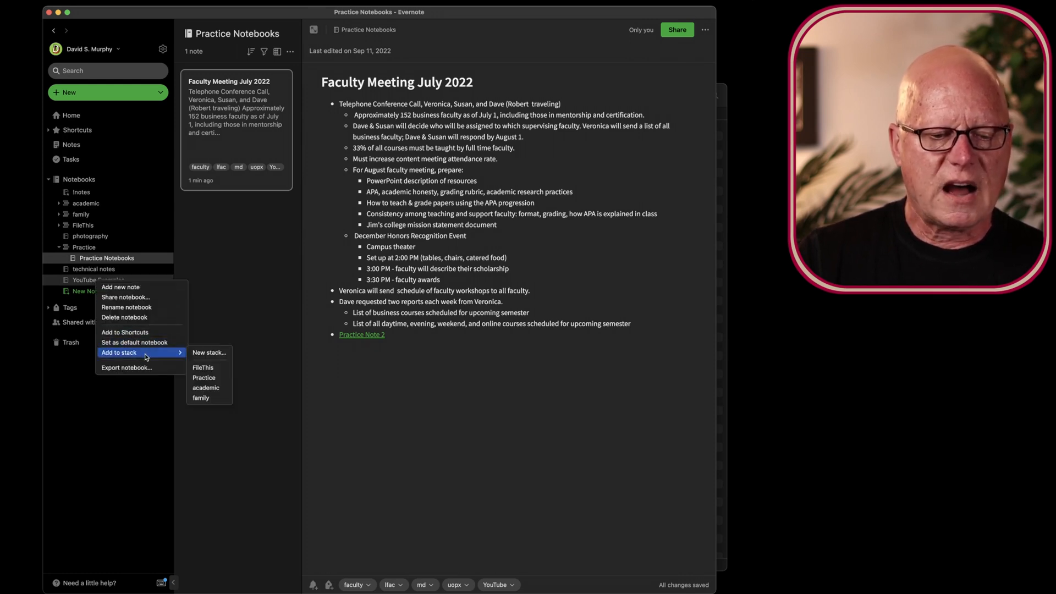
pyautogui.moveTo(205, 377)
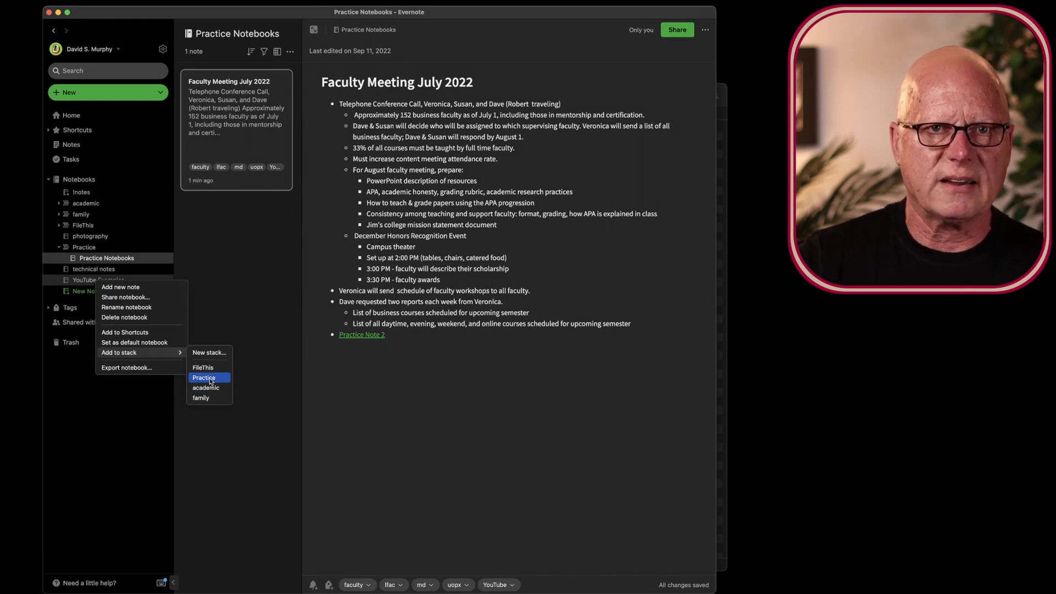
pyautogui.click(204, 377)
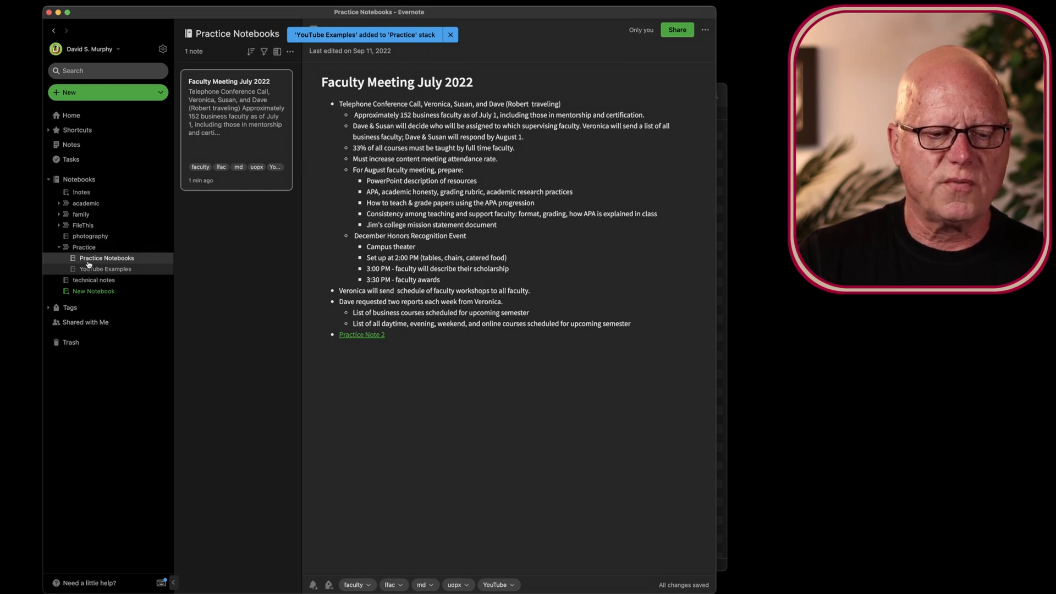
pyautogui.click(450, 34)
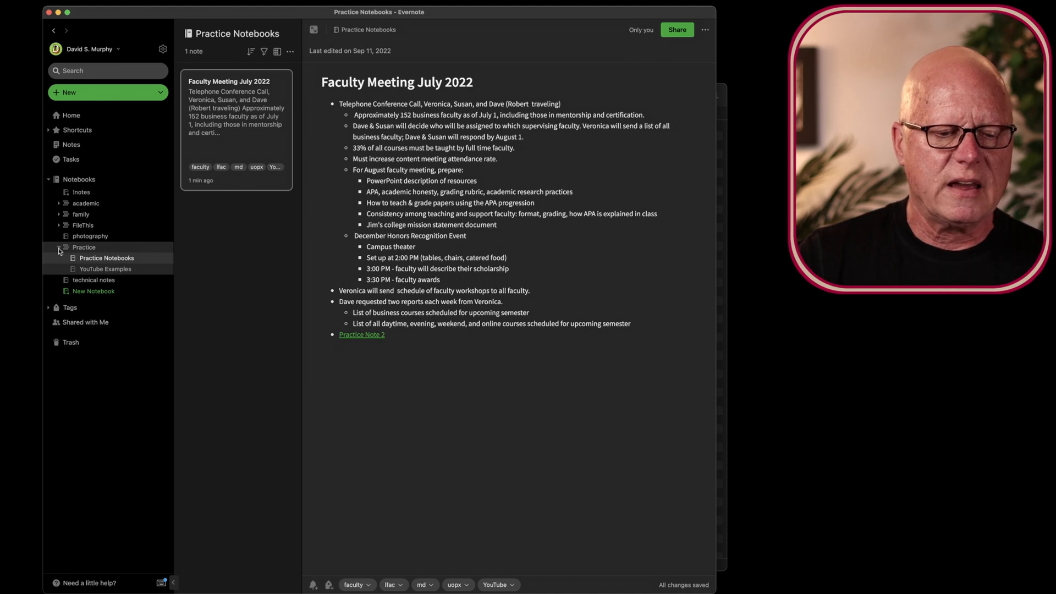
pyautogui.click(58, 248)
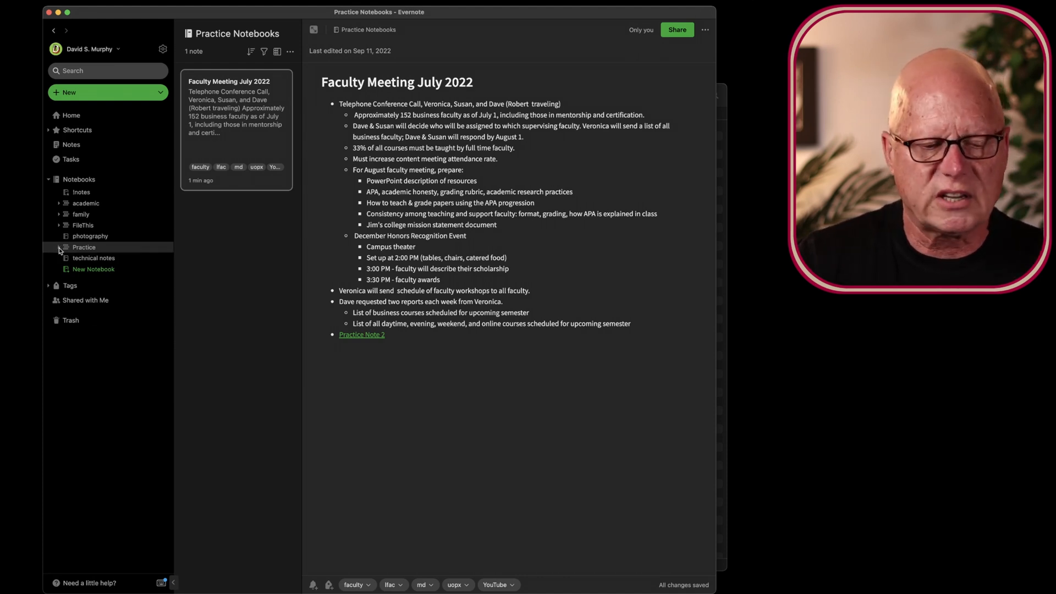
pyautogui.click(58, 247)
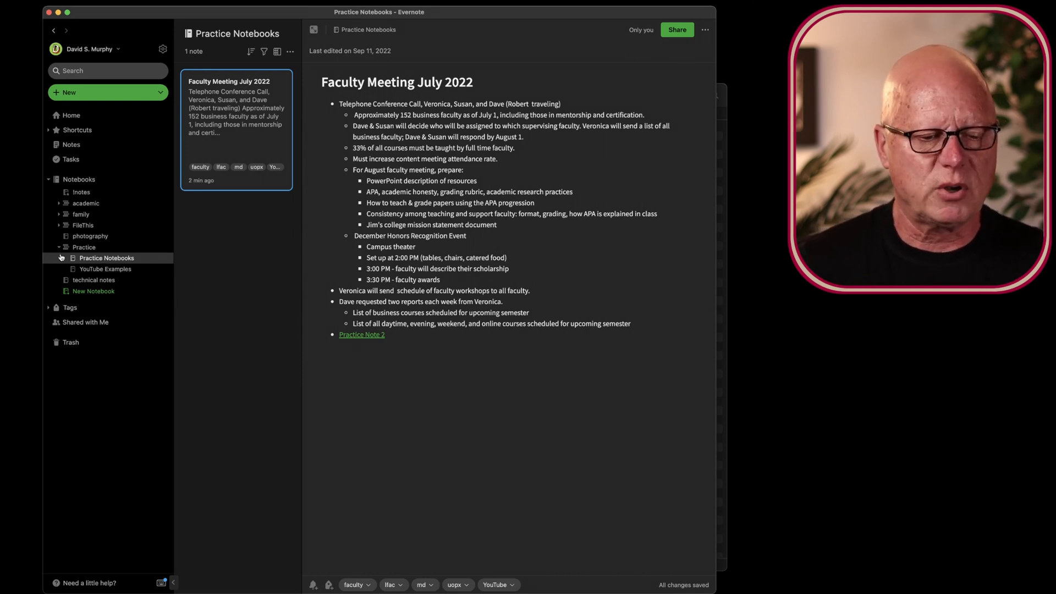
pyautogui.click(59, 247)
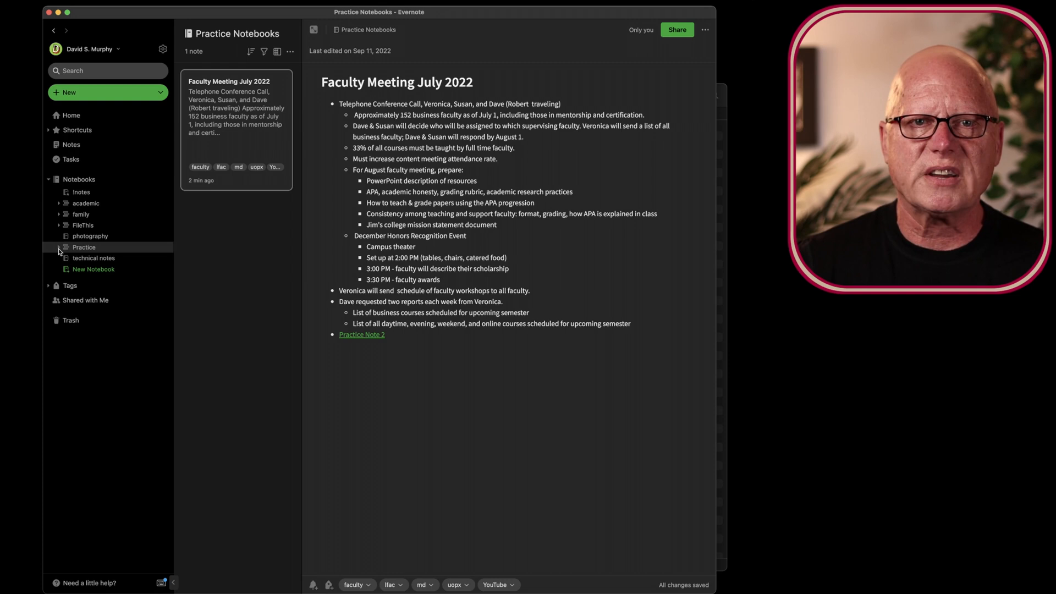
pyautogui.click(58, 247)
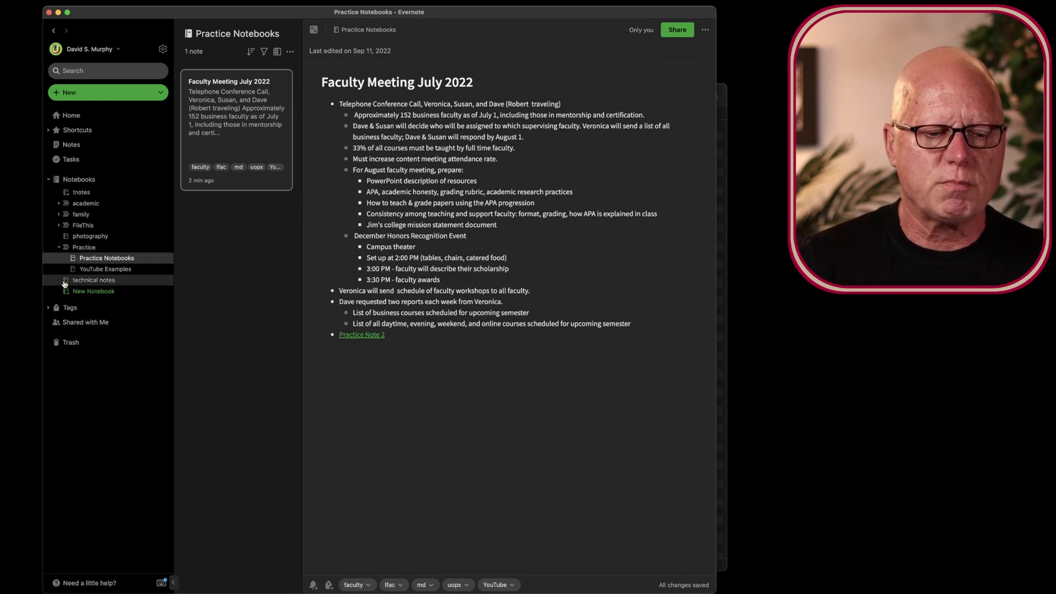
pyautogui.click(76, 247)
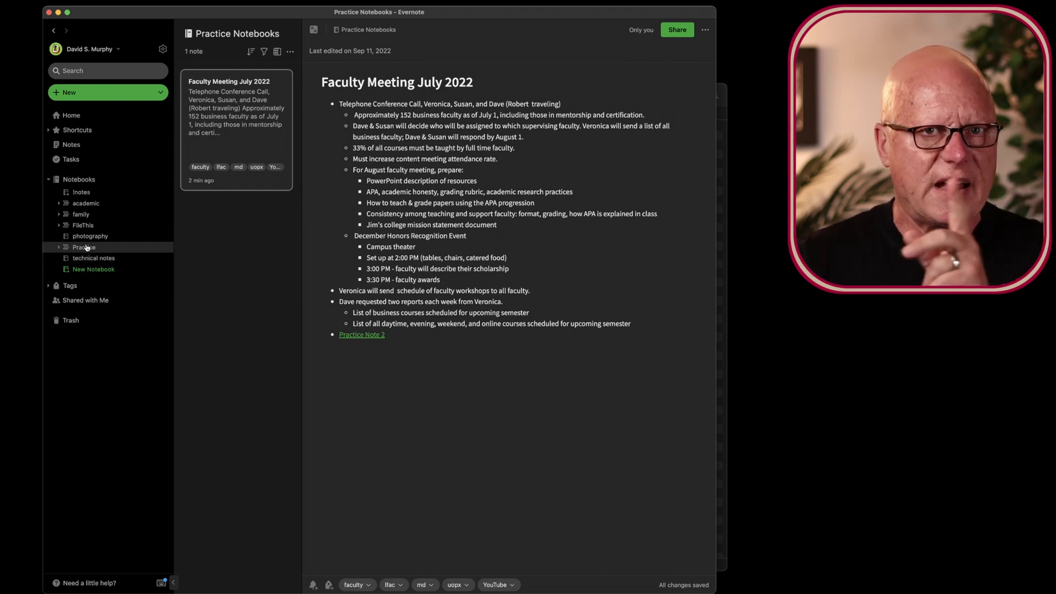
pyautogui.moveTo(196, 307)
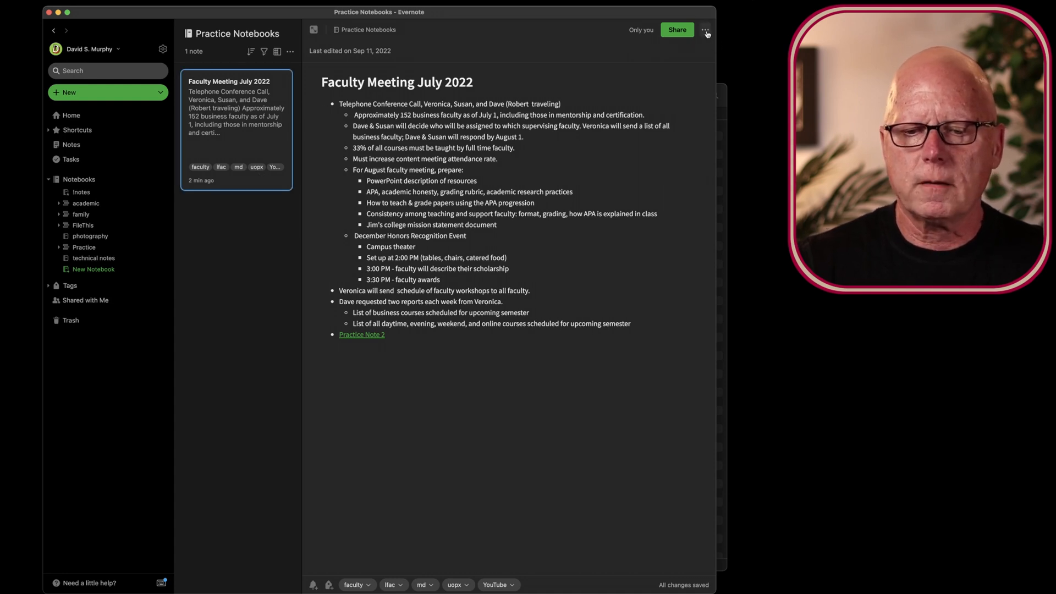
# Step: Edit the note's tags, removing uopx, faculty and the others so only YouTube remains, and save
pyautogui.click(705, 29)
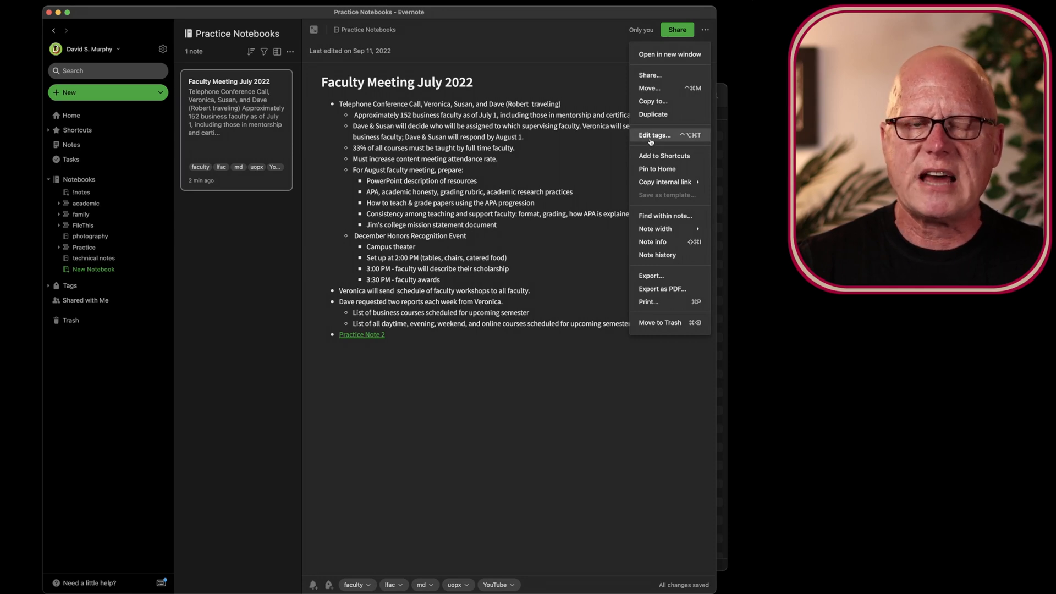
pyautogui.click(653, 135)
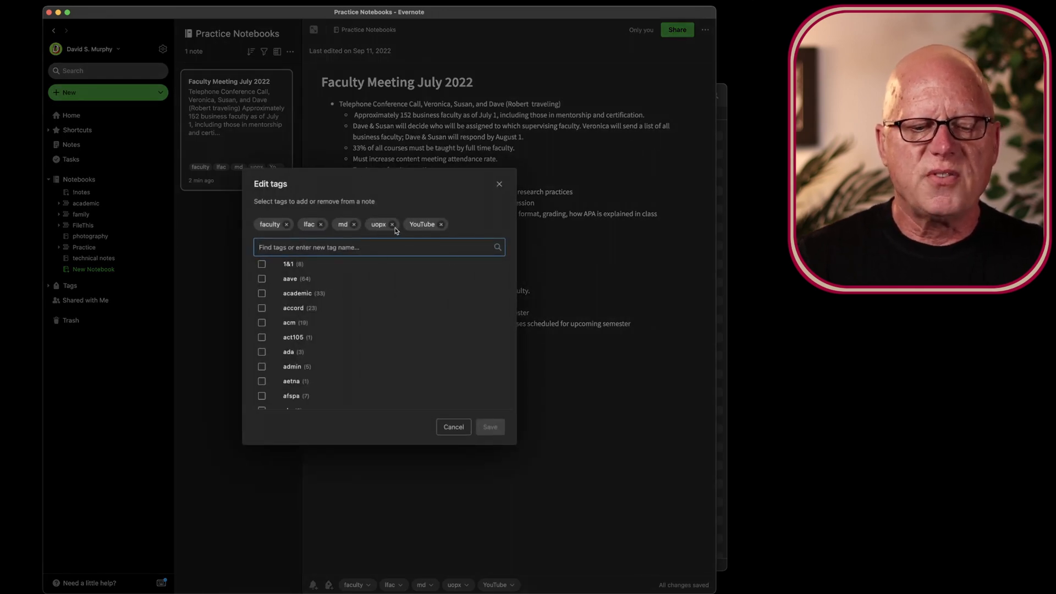
pyautogui.click(391, 224)
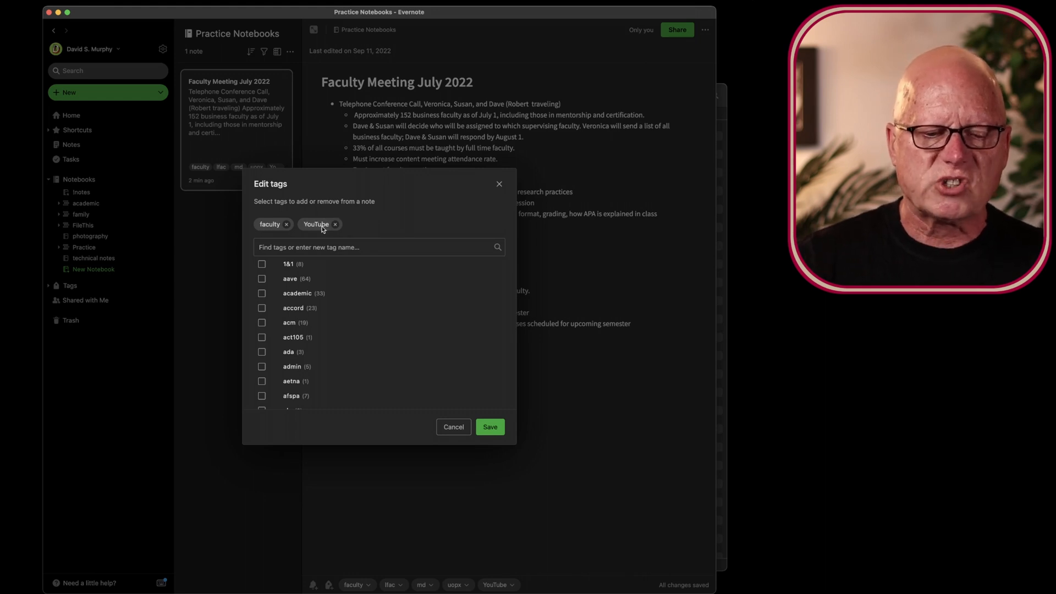
pyautogui.click(286, 224)
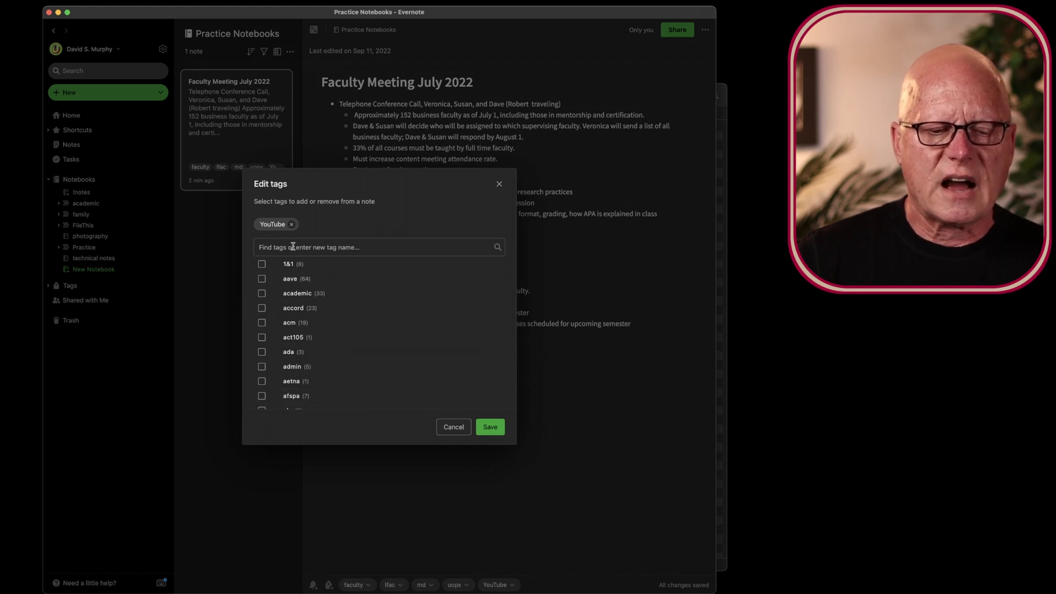
pyautogui.click(377, 246)
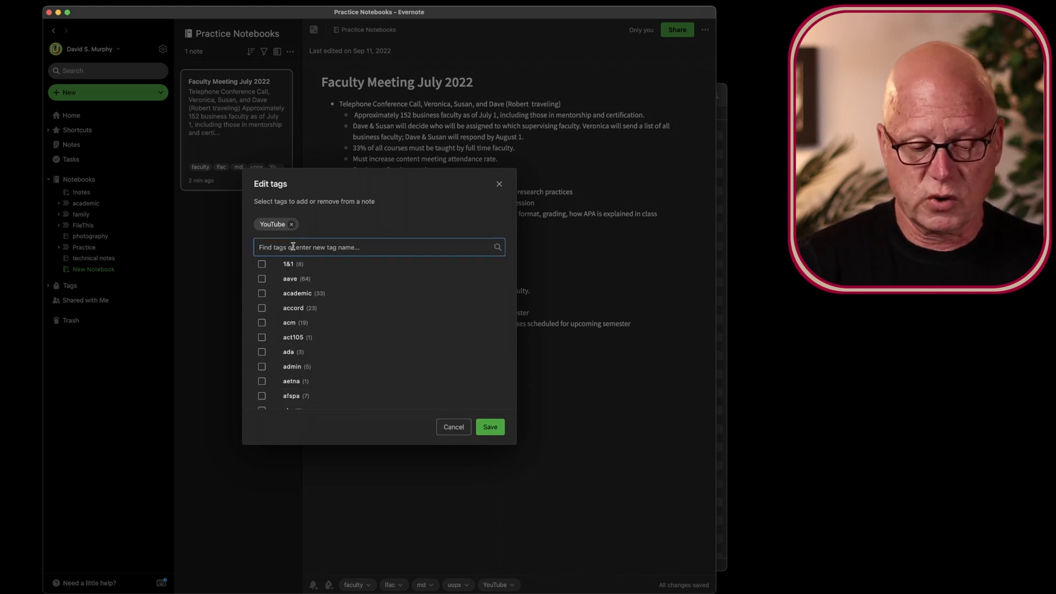
pyautogui.write('house')
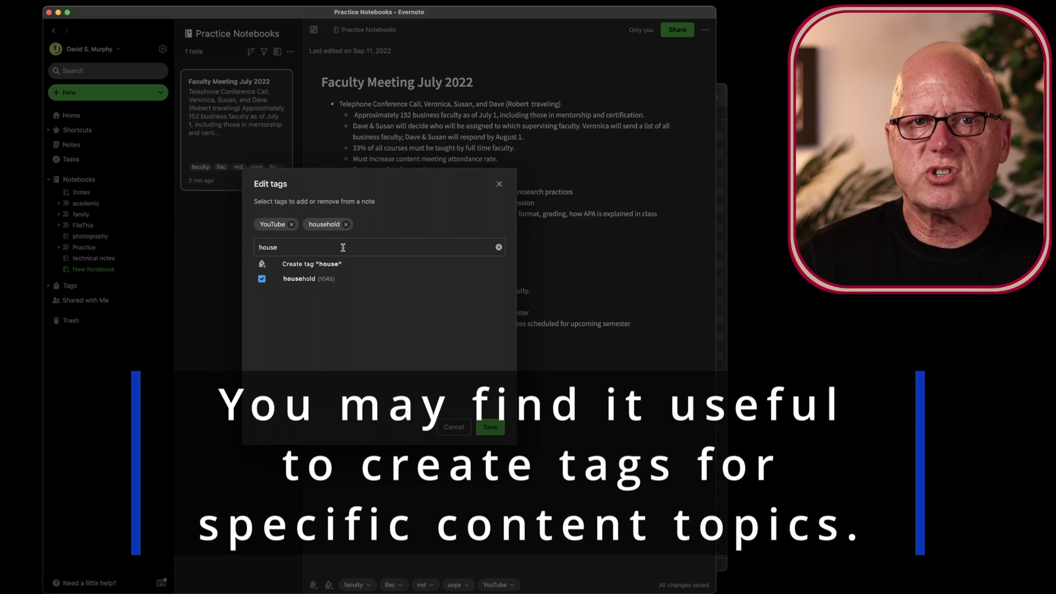
pyautogui.click(262, 279)
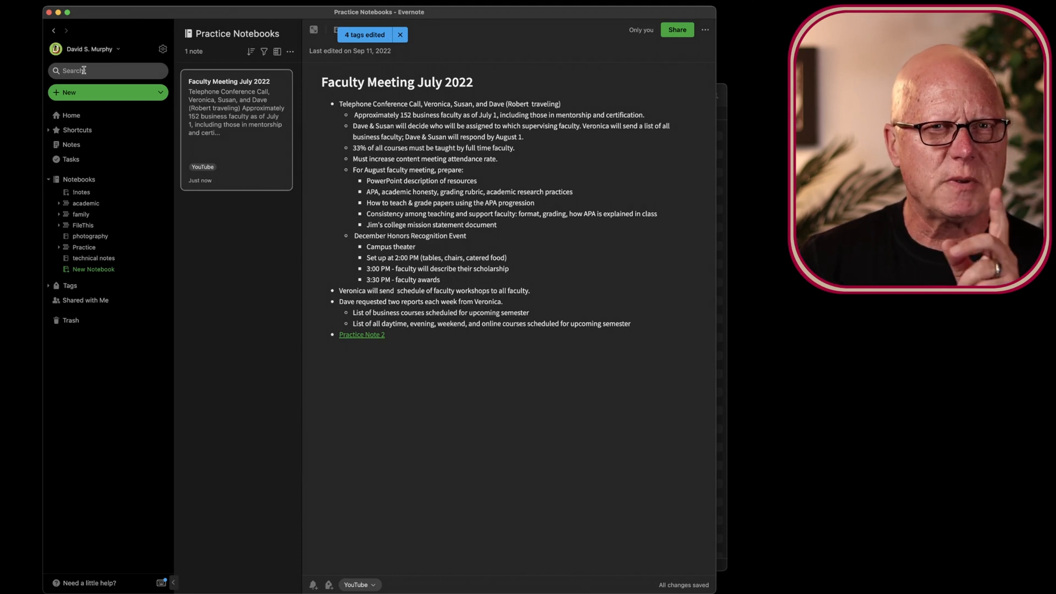
# Step: Search all notes for 'tag:youtube' to find the Faculty Meeting July 2022 note
pyautogui.click(399, 34)
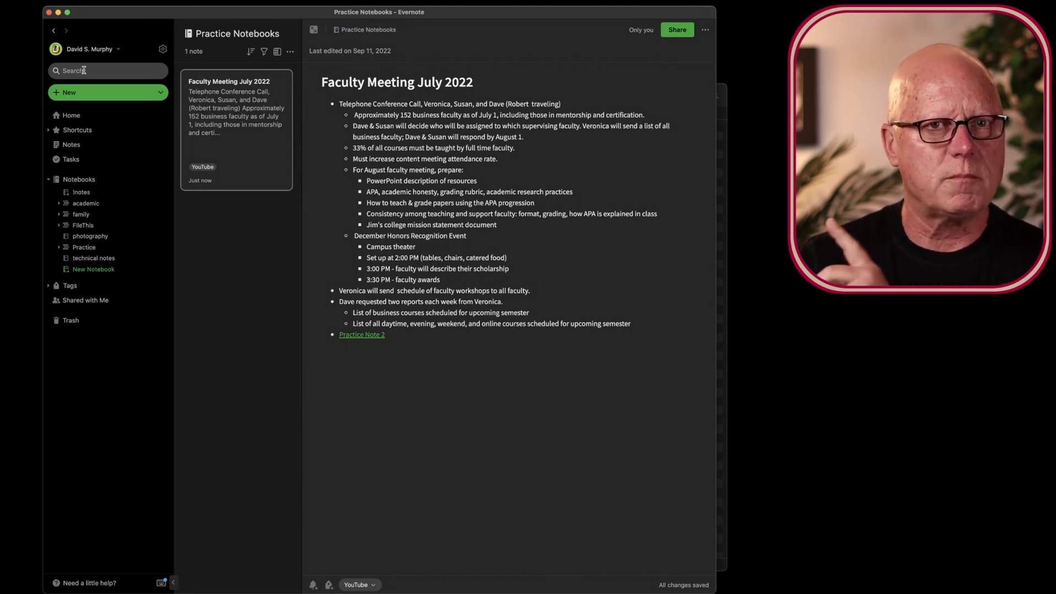
pyautogui.click(107, 70)
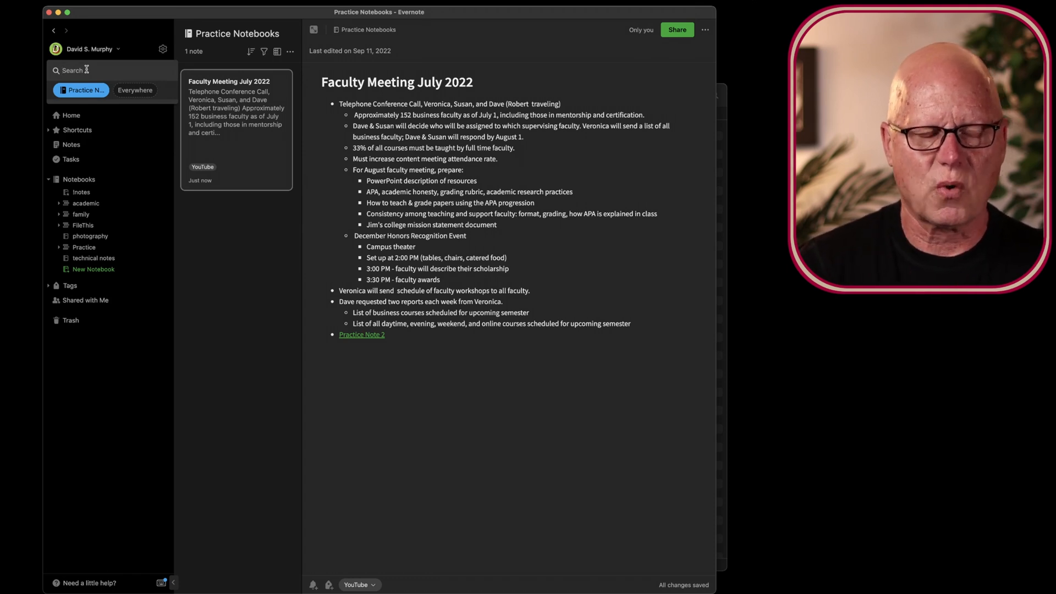
pyautogui.write('tag:')
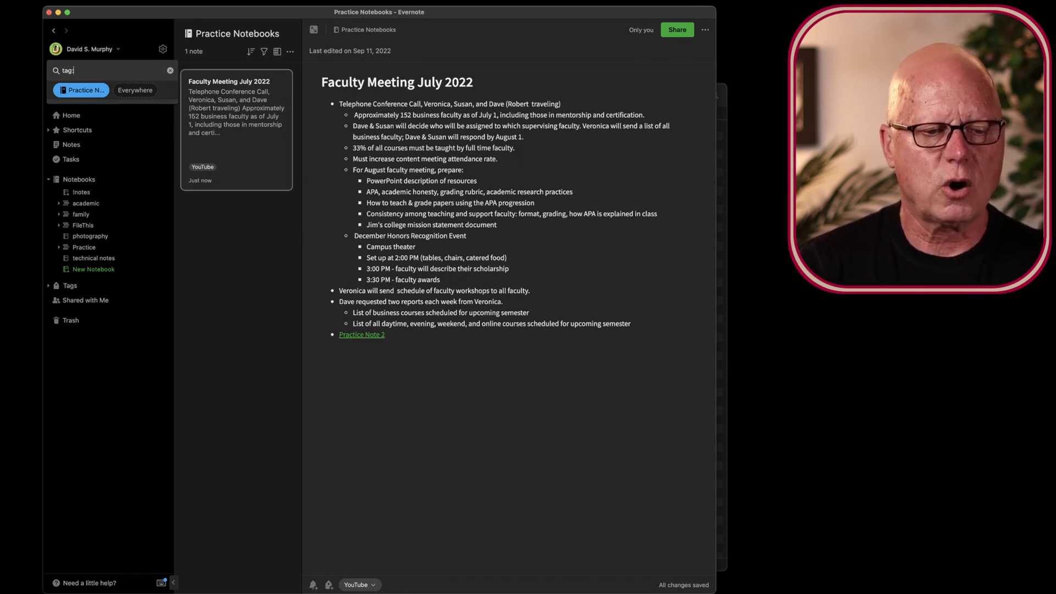
pyautogui.write('youtube')
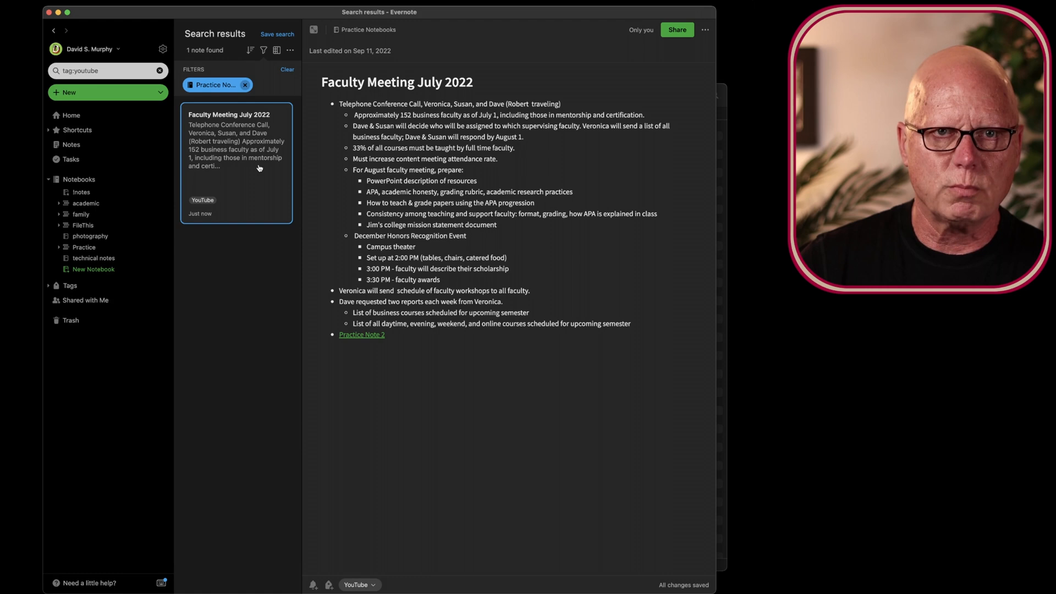
pyautogui.moveTo(179, 171)
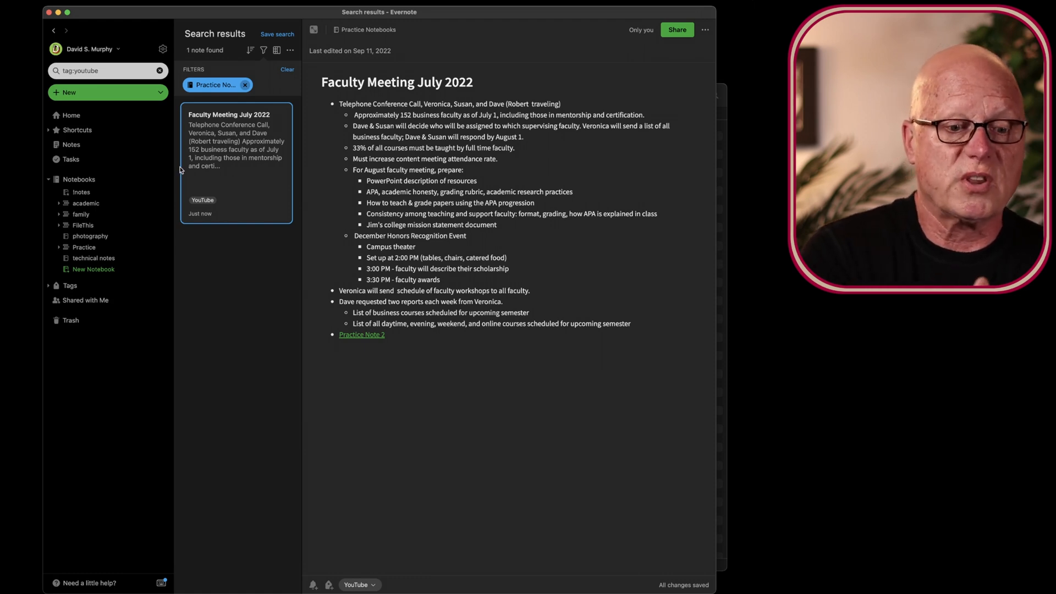